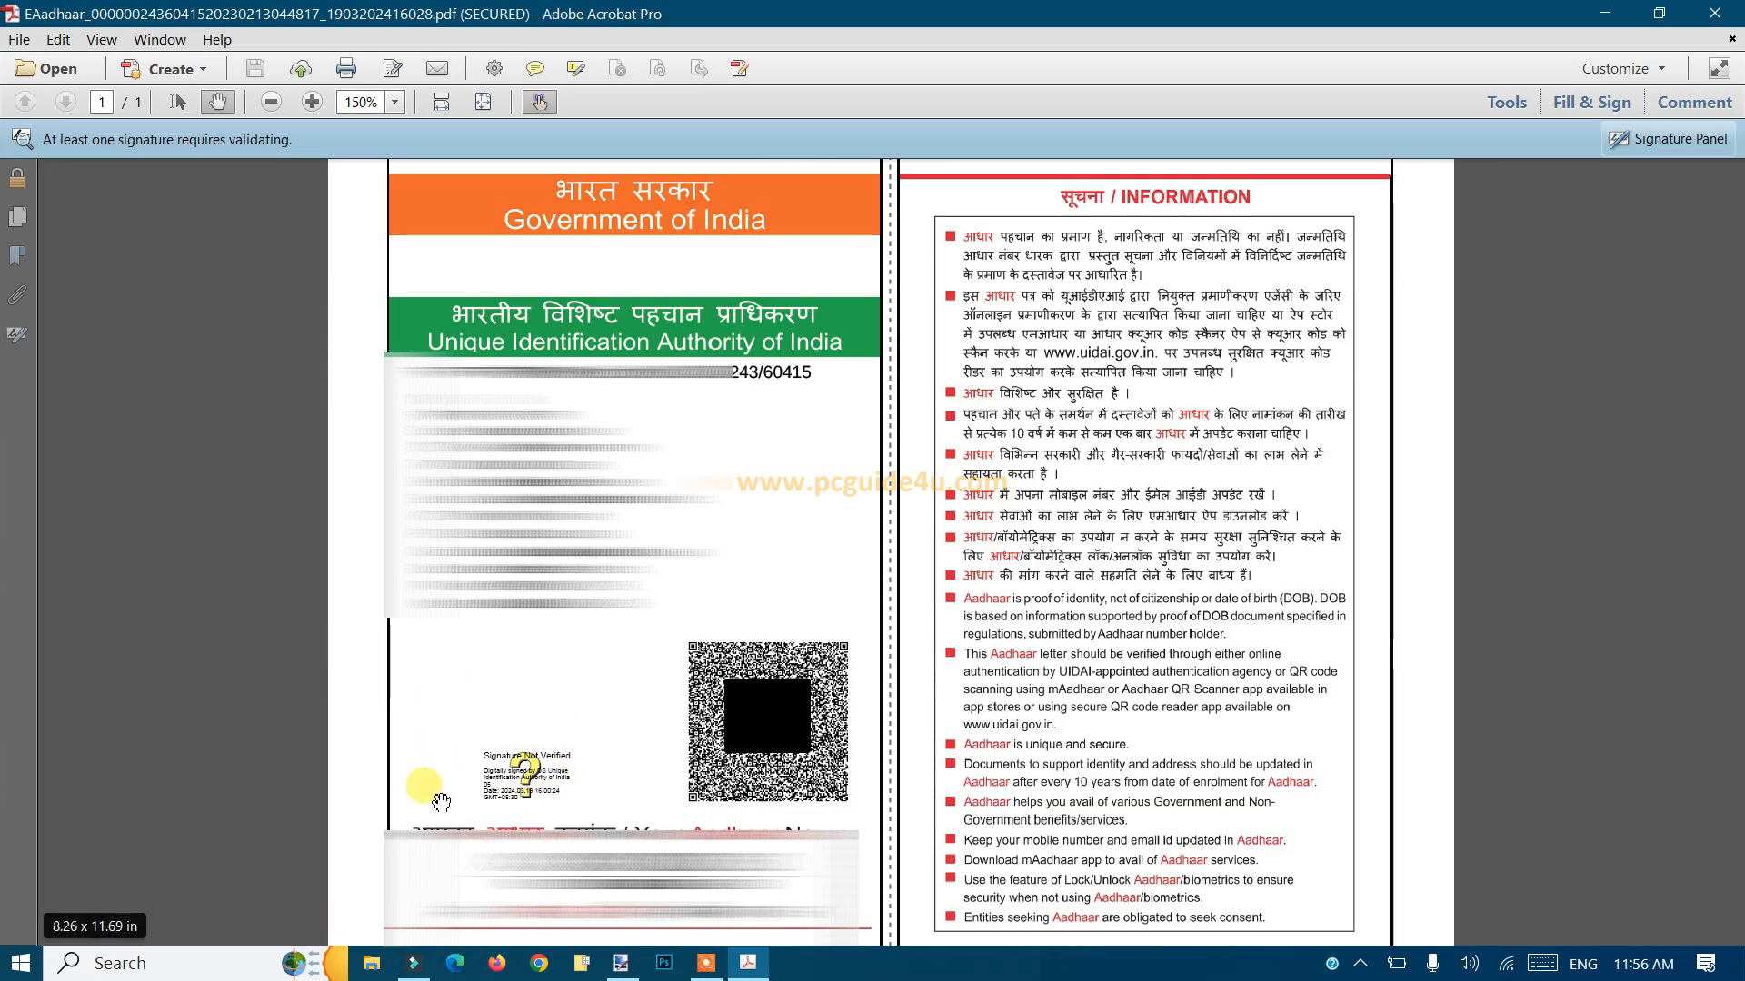
{"action": "mouse_move", "coordinate": [449, 770]}
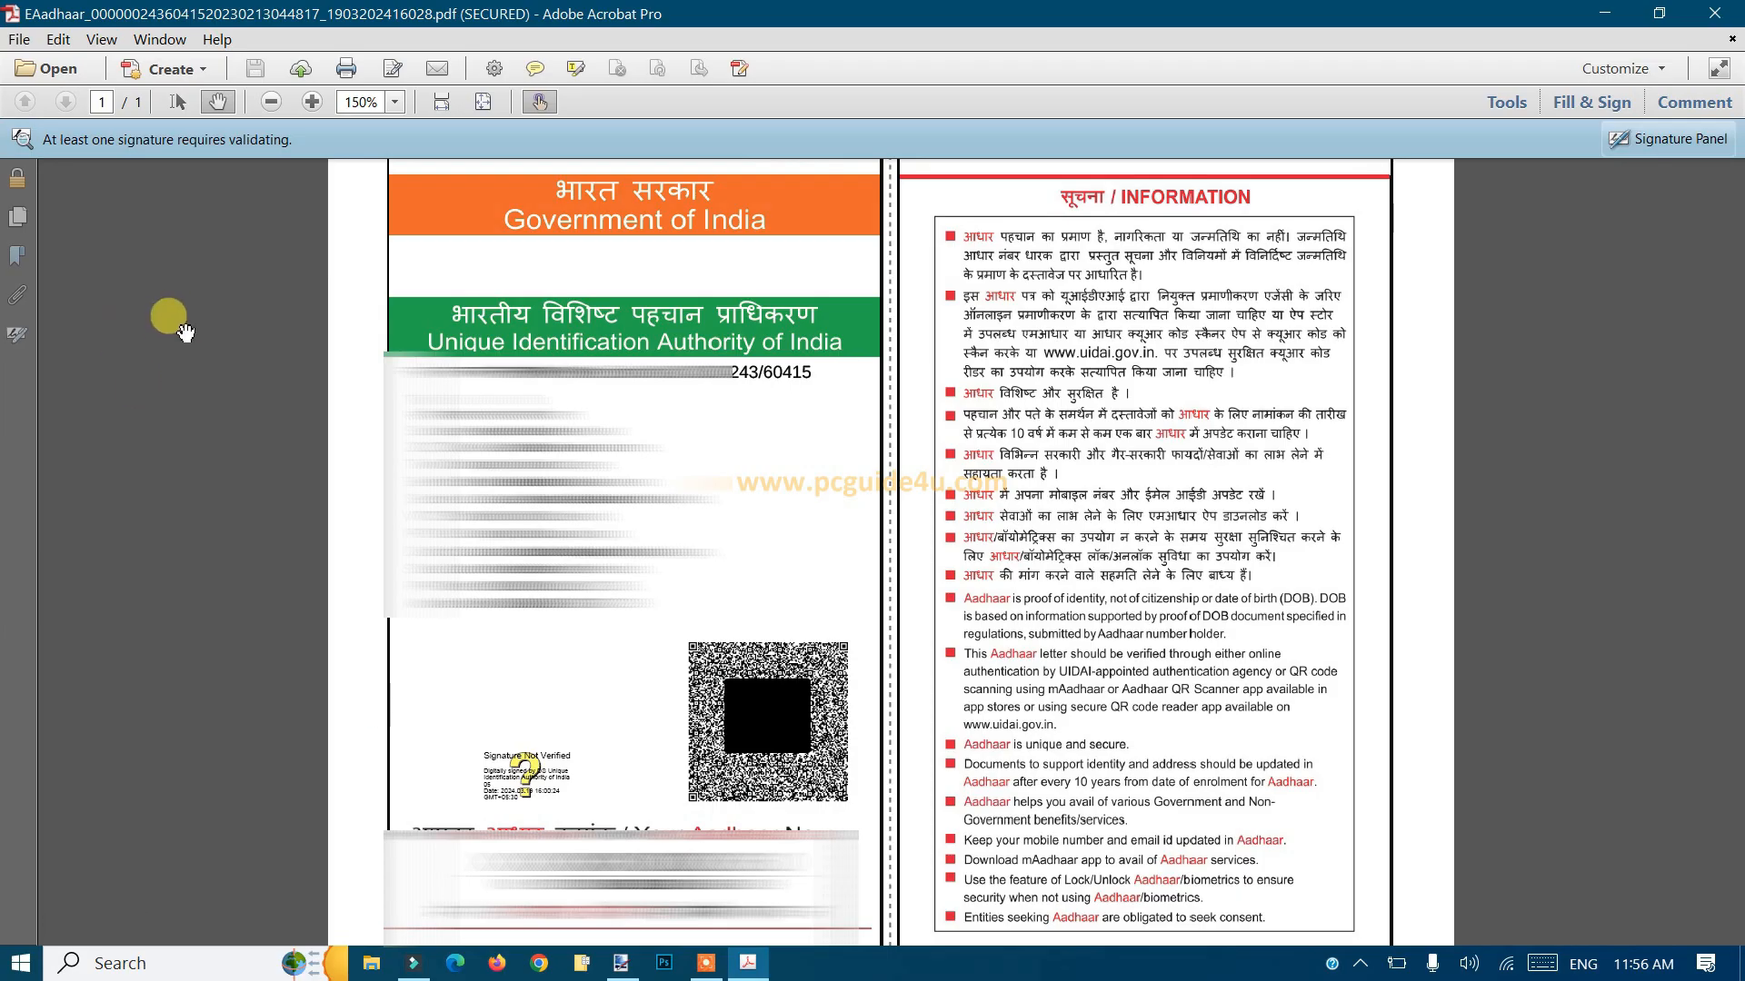
{"action": "mouse_move", "coordinate": [233, 320]}
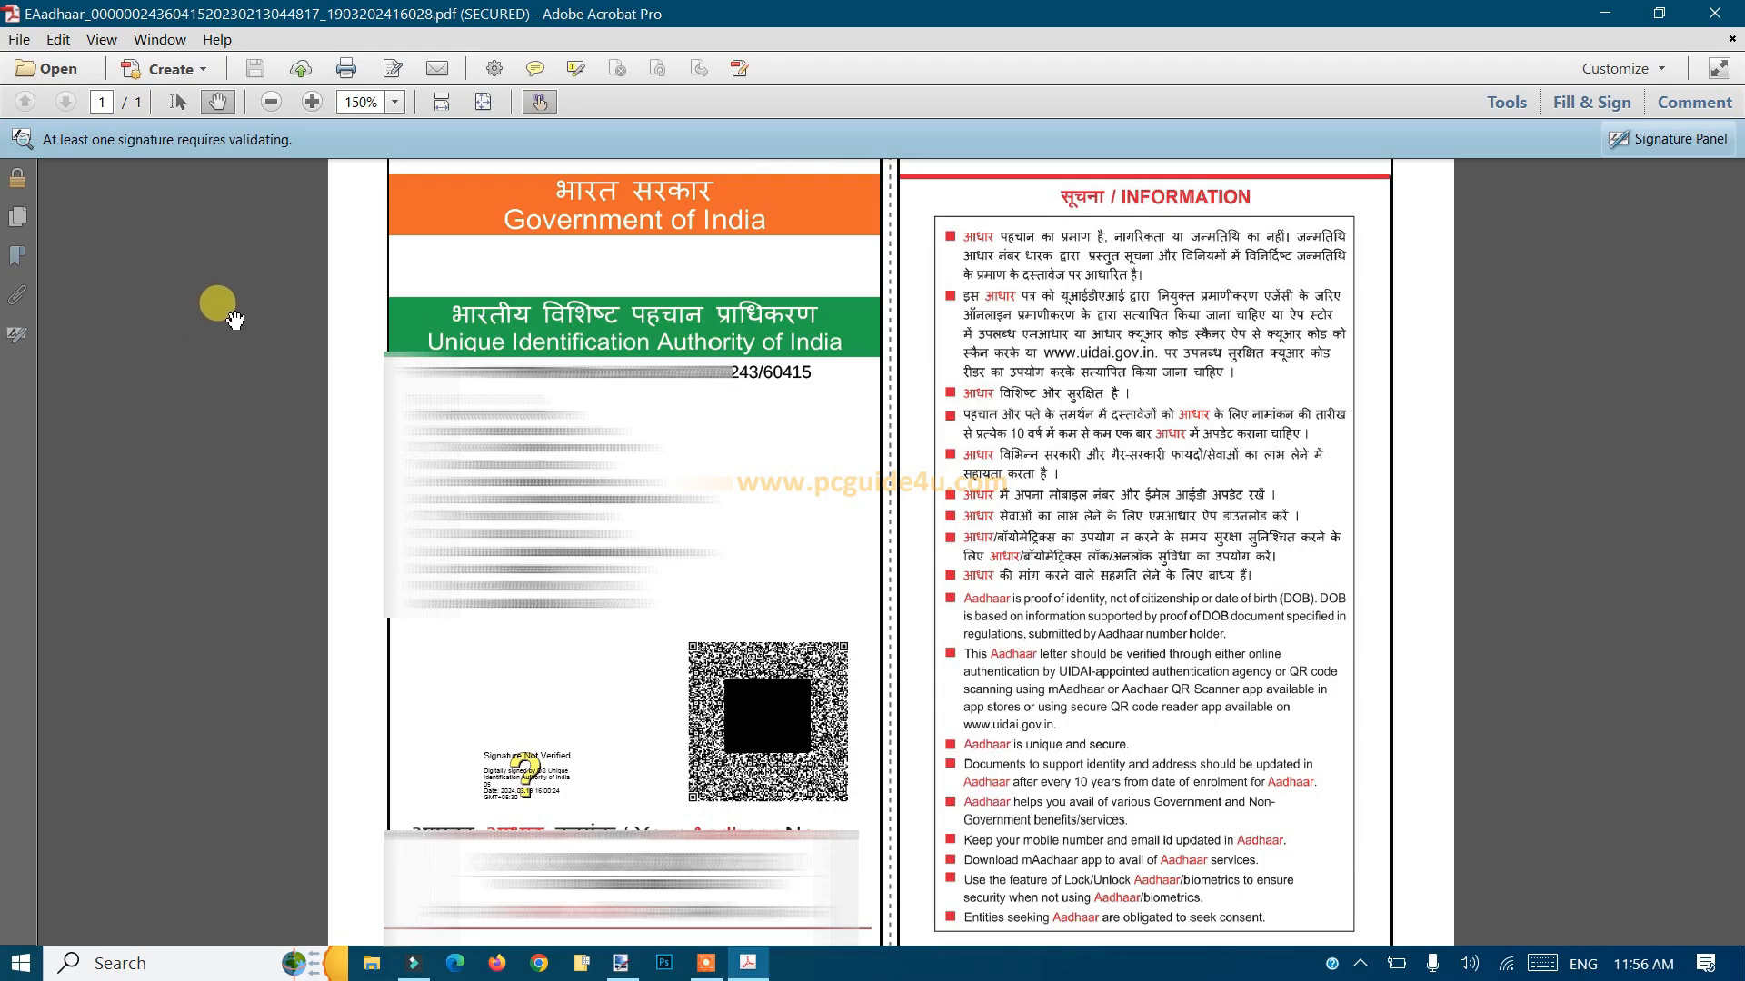
{"action": "mouse_move", "coordinate": [187, 270]}
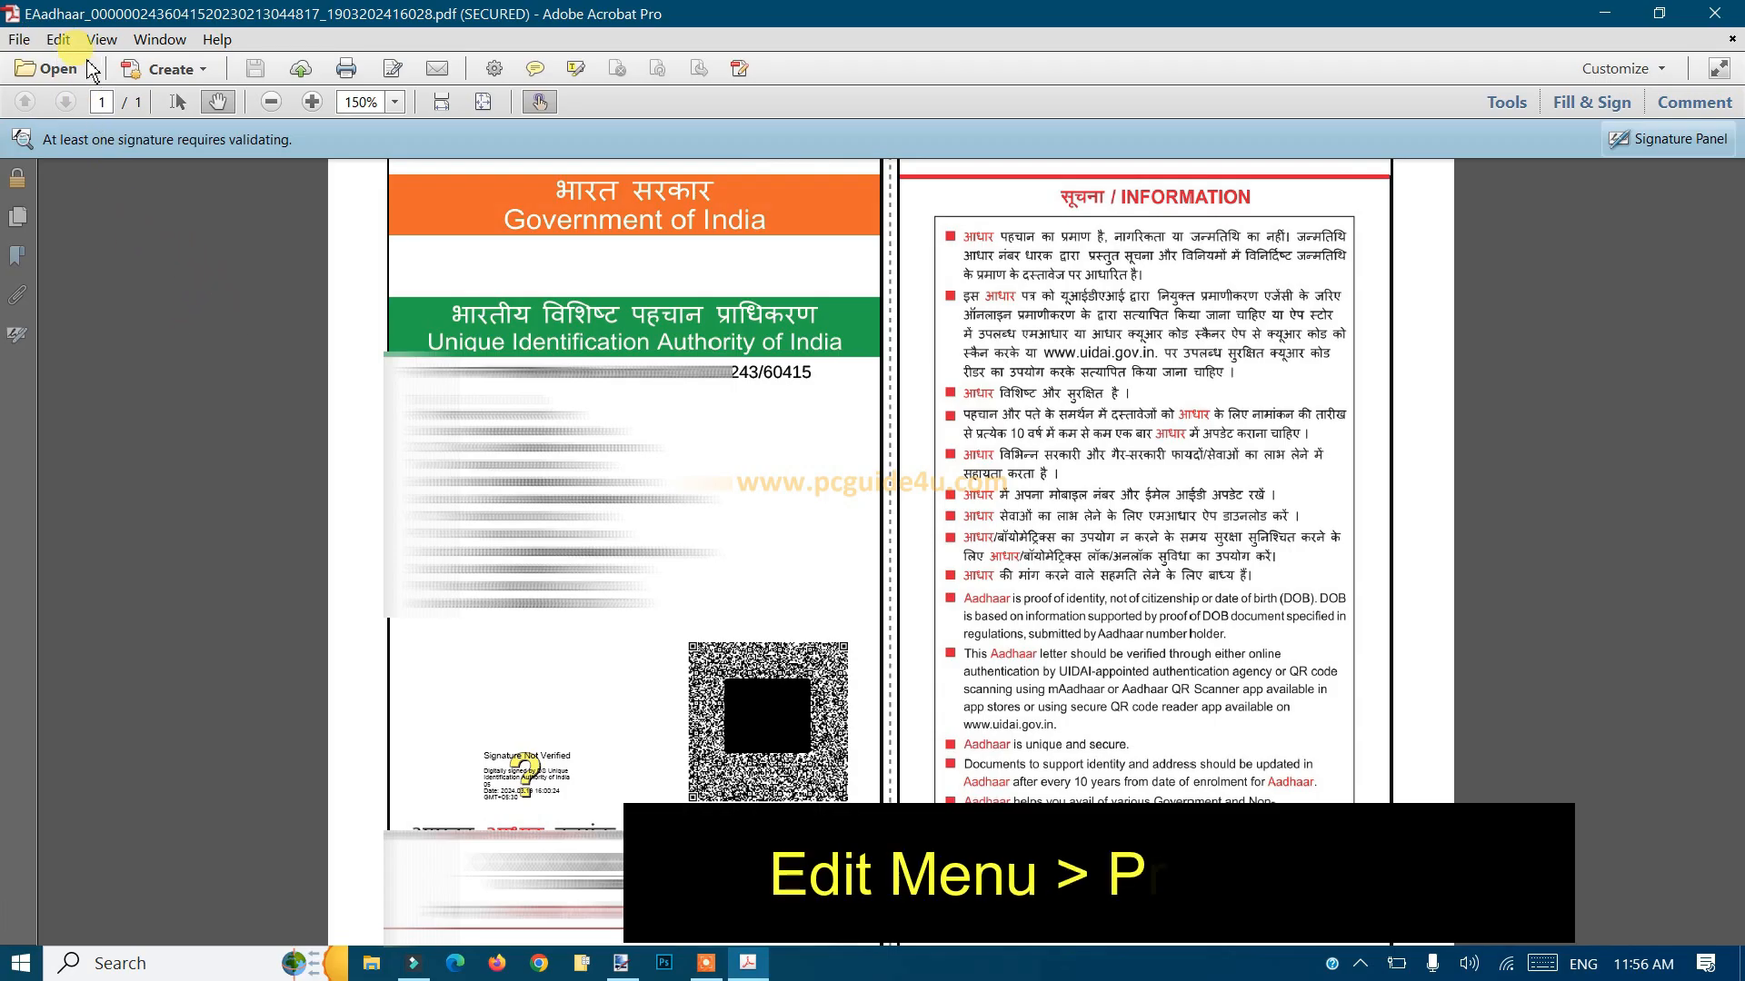
Reach the Signatures category of Acrobat's Preferences from the Edit menu
{"action": "left_click", "coordinate": [56, 39]}
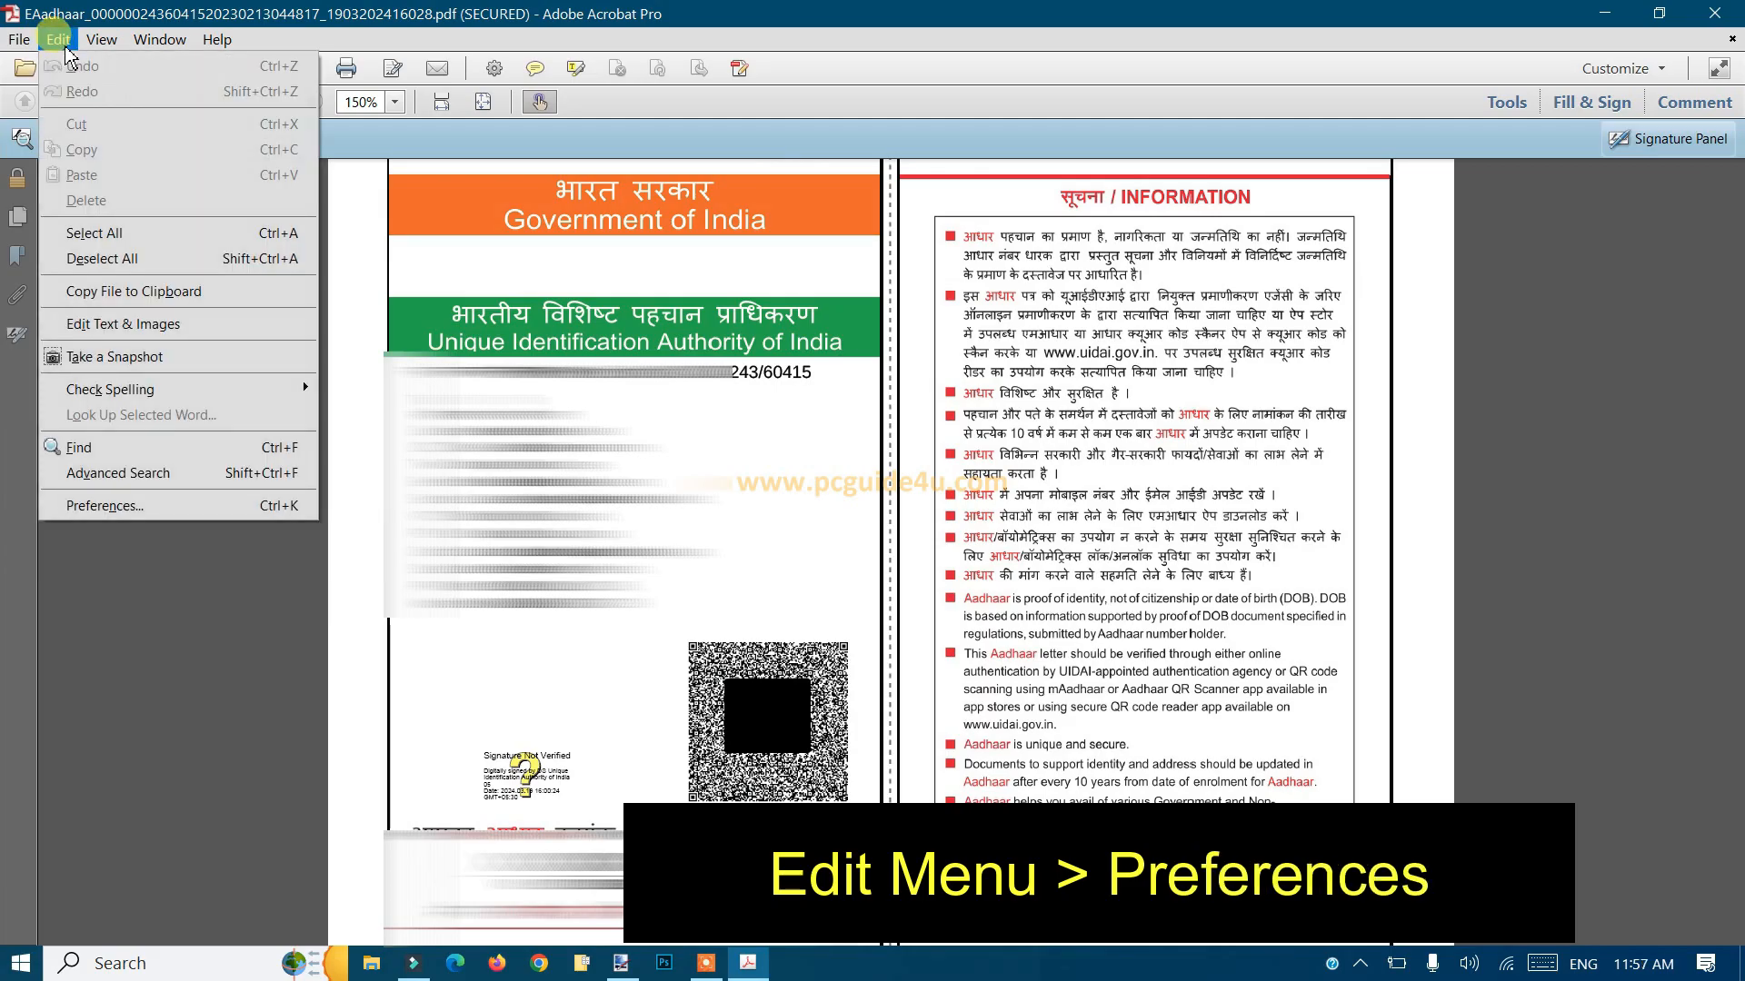
{"action": "mouse_move", "coordinate": [156, 505]}
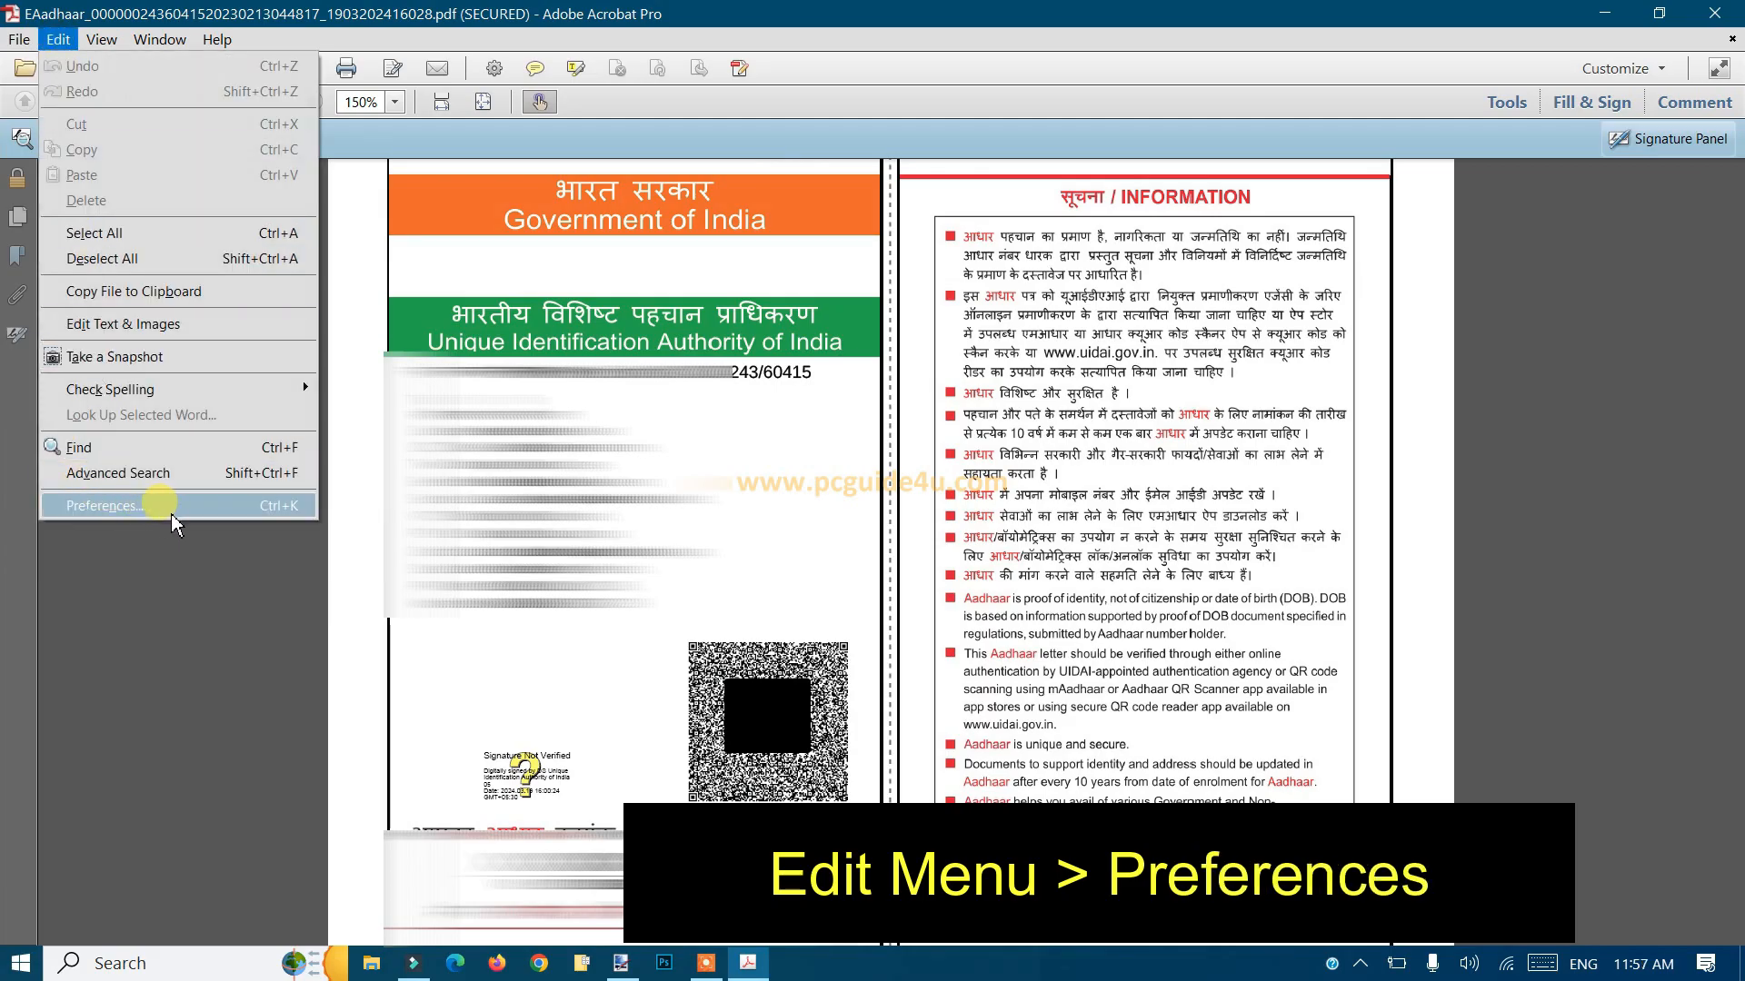
{"action": "left_click", "coordinate": [102, 506]}
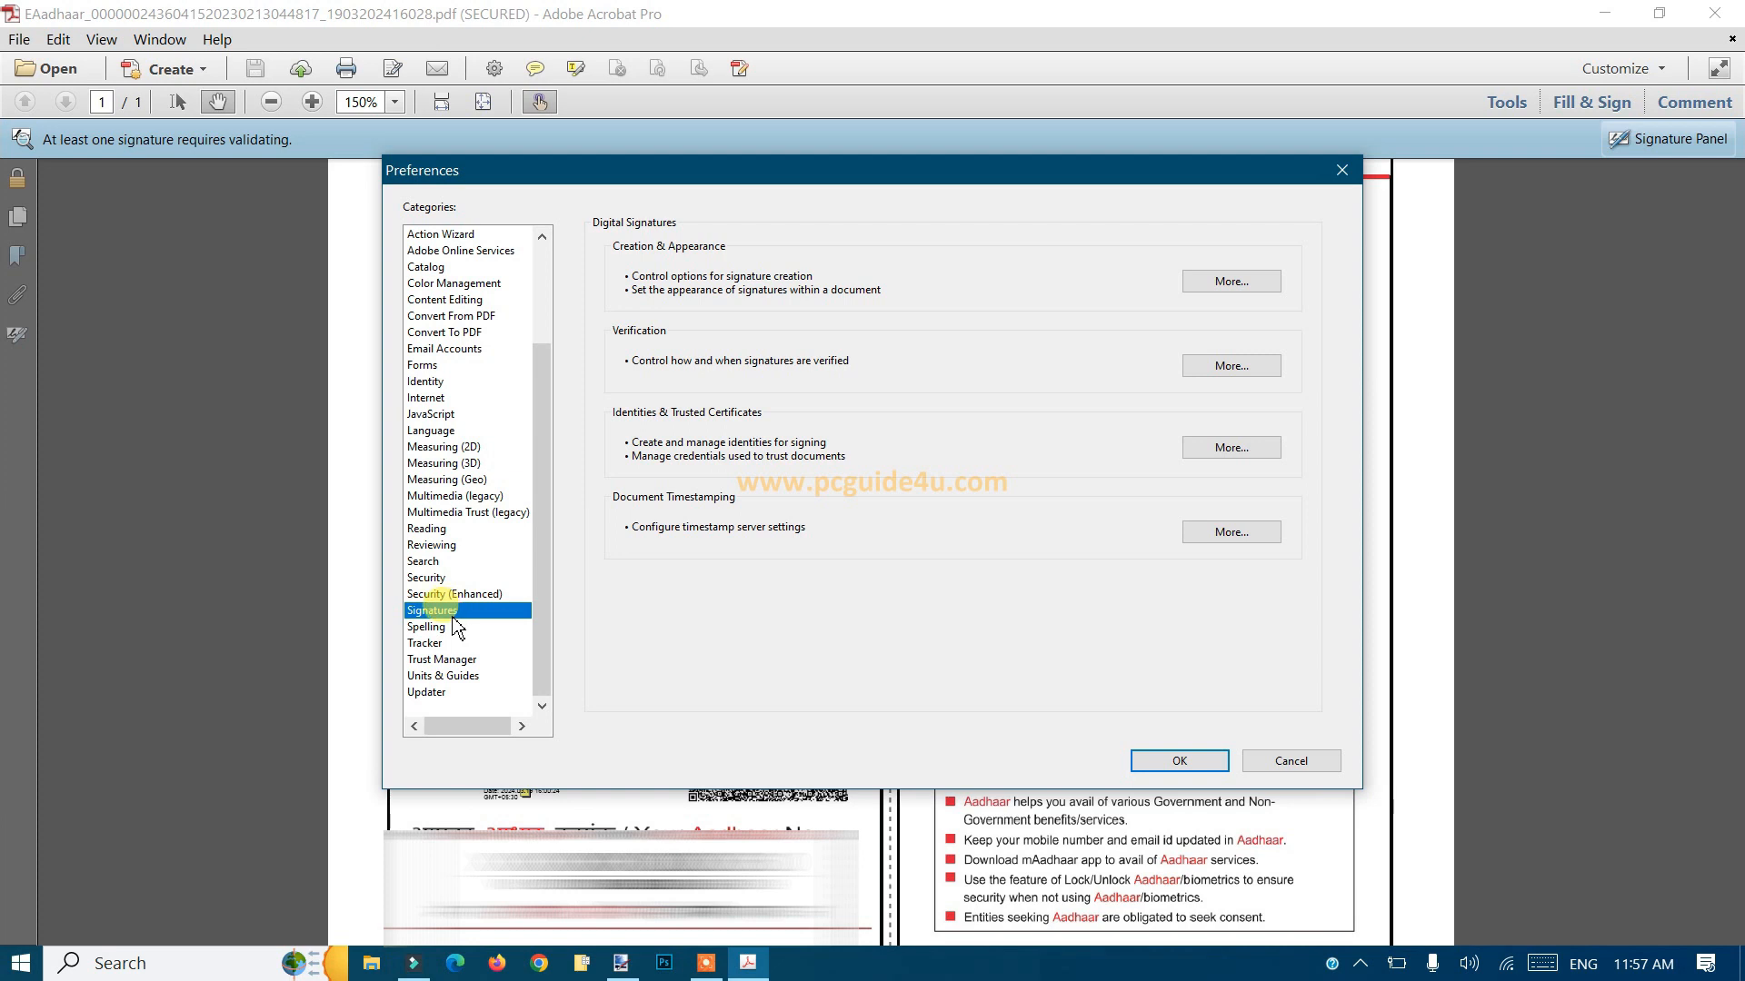
{"action": "mouse_move", "coordinate": [455, 618]}
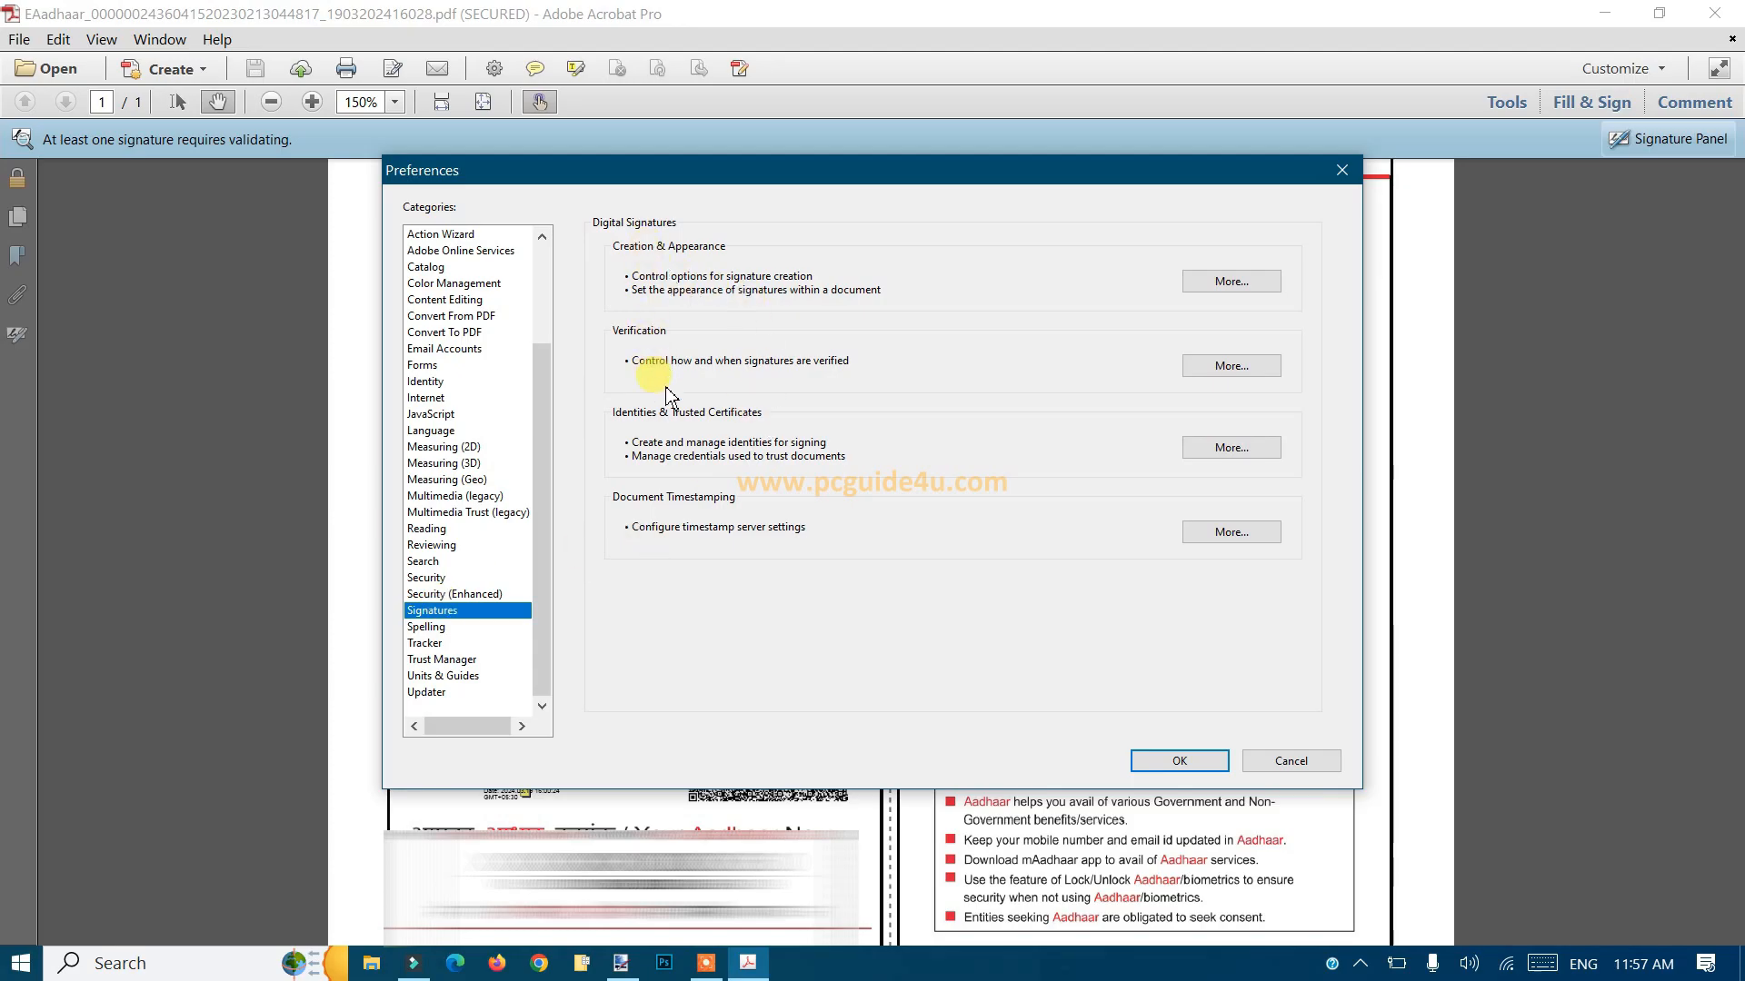
{"action": "mouse_move", "coordinate": [963, 369]}
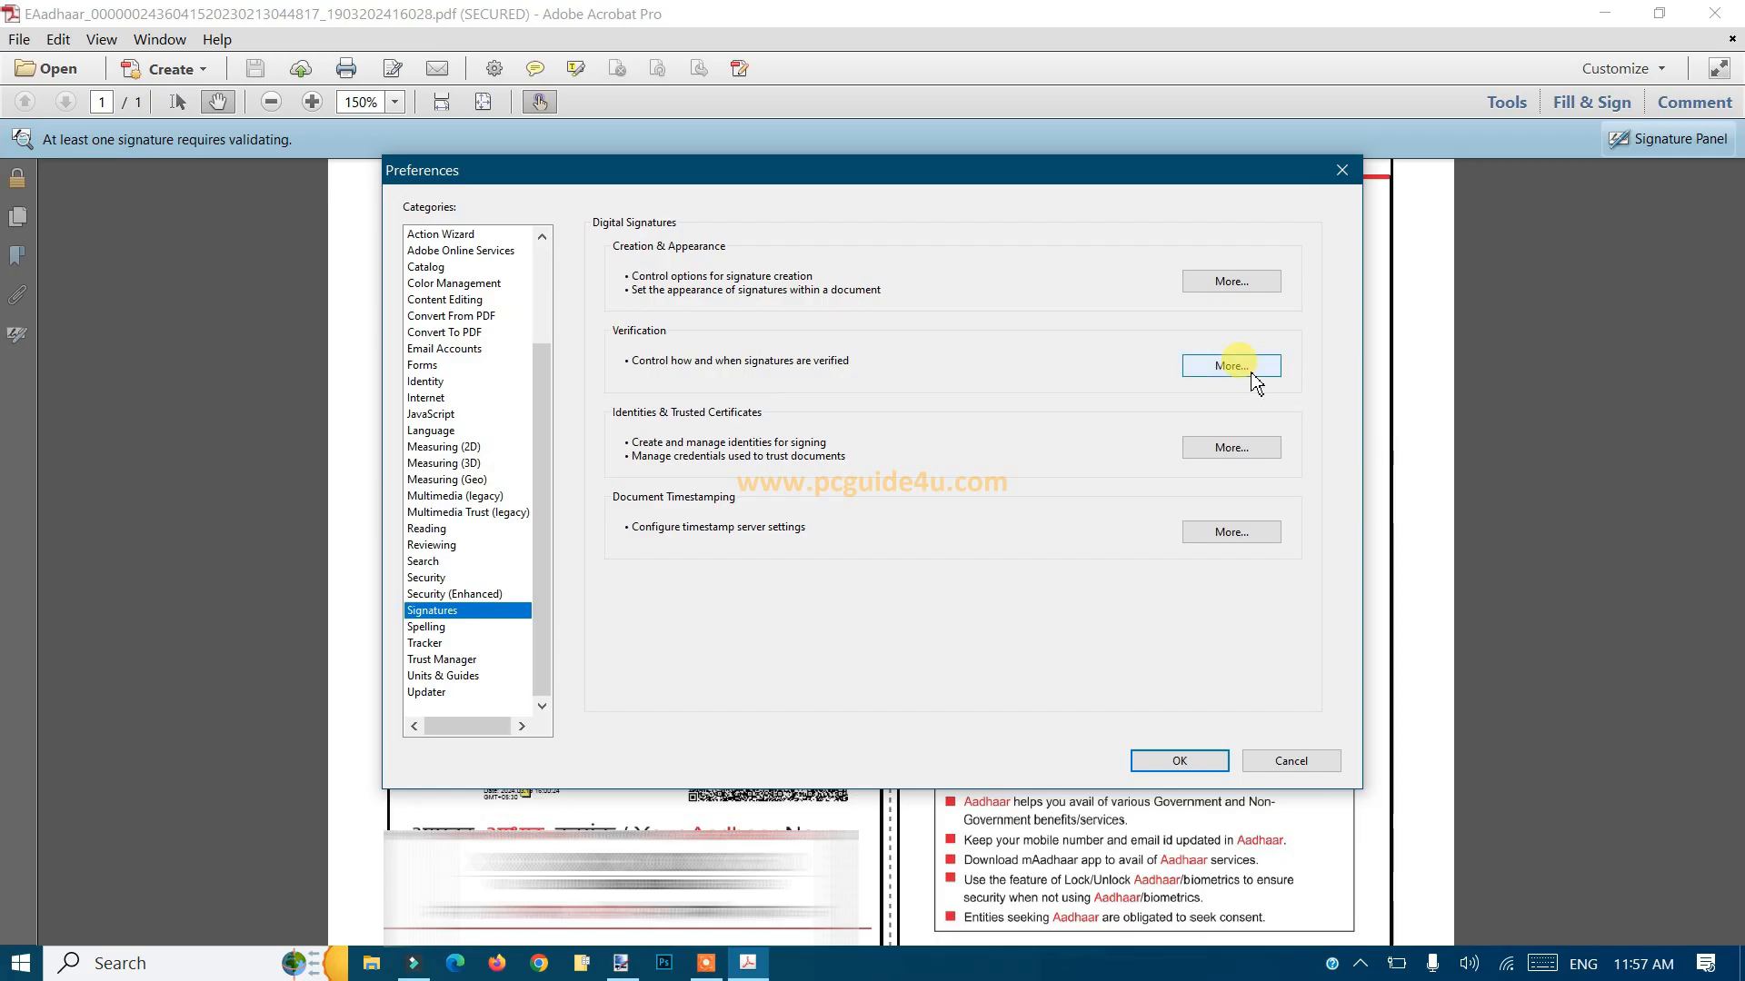
Enable 'Verify signatures when the document is opened' under Verification and save the preferences
{"action": "left_click", "coordinate": [1231, 366]}
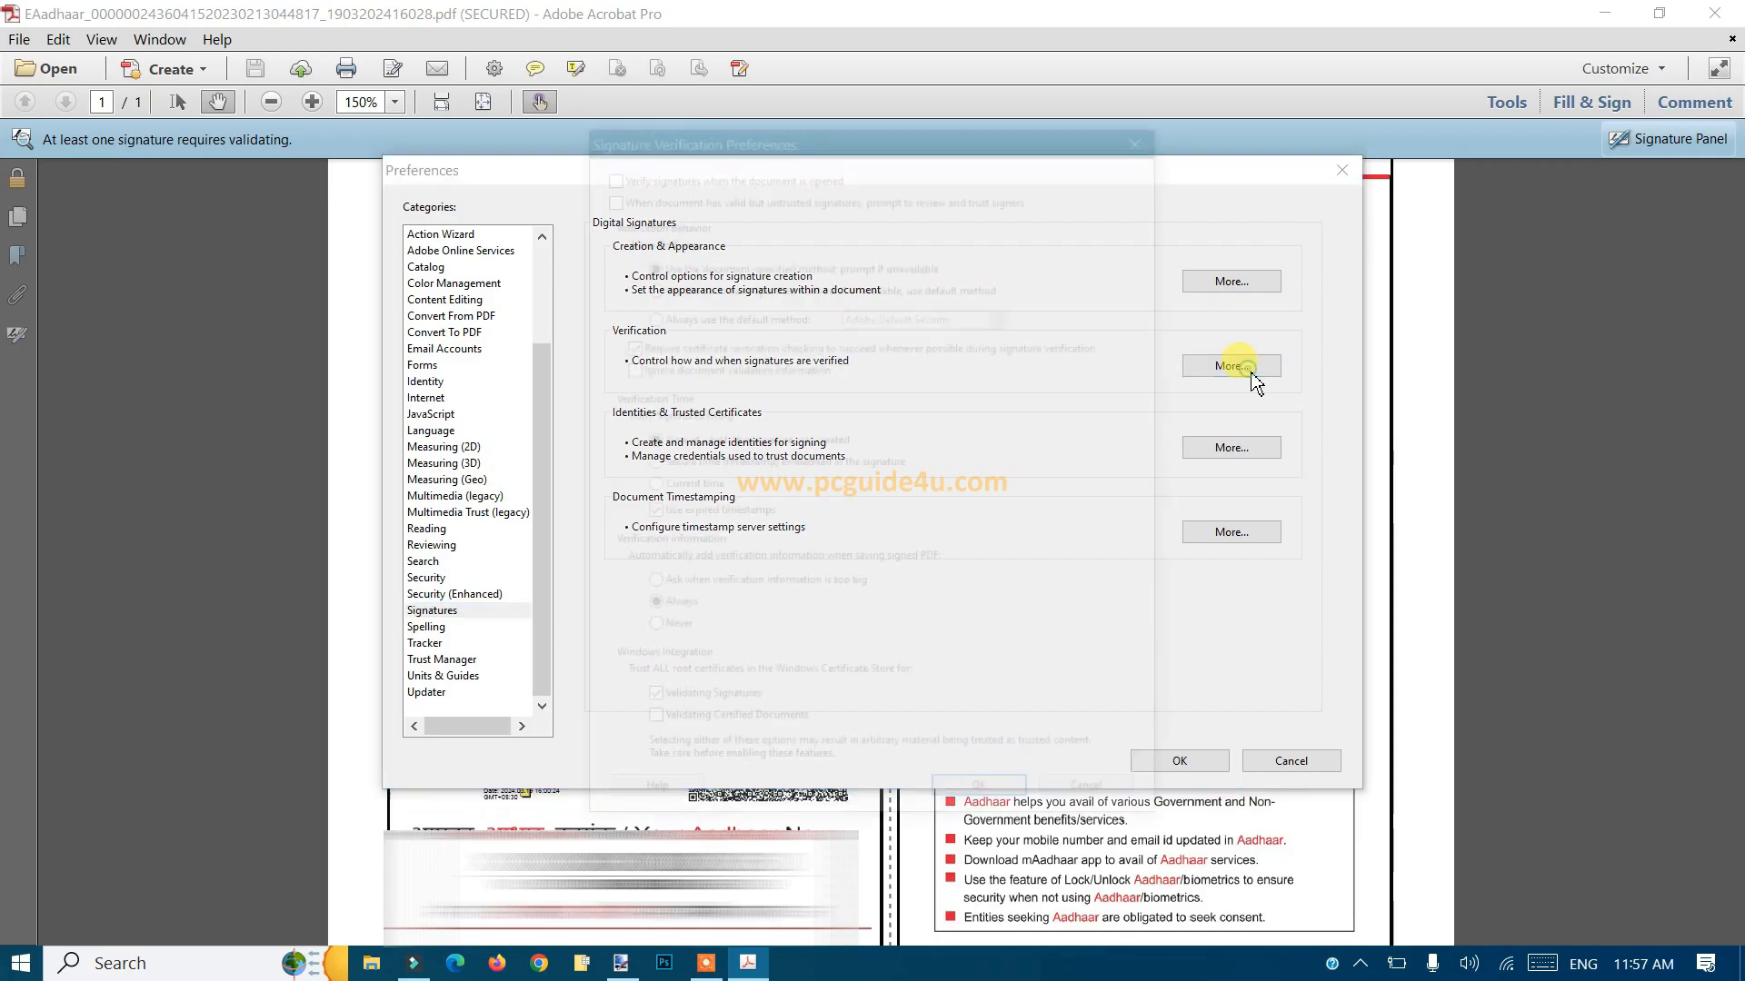
{"action": "left_click", "coordinate": [1231, 365]}
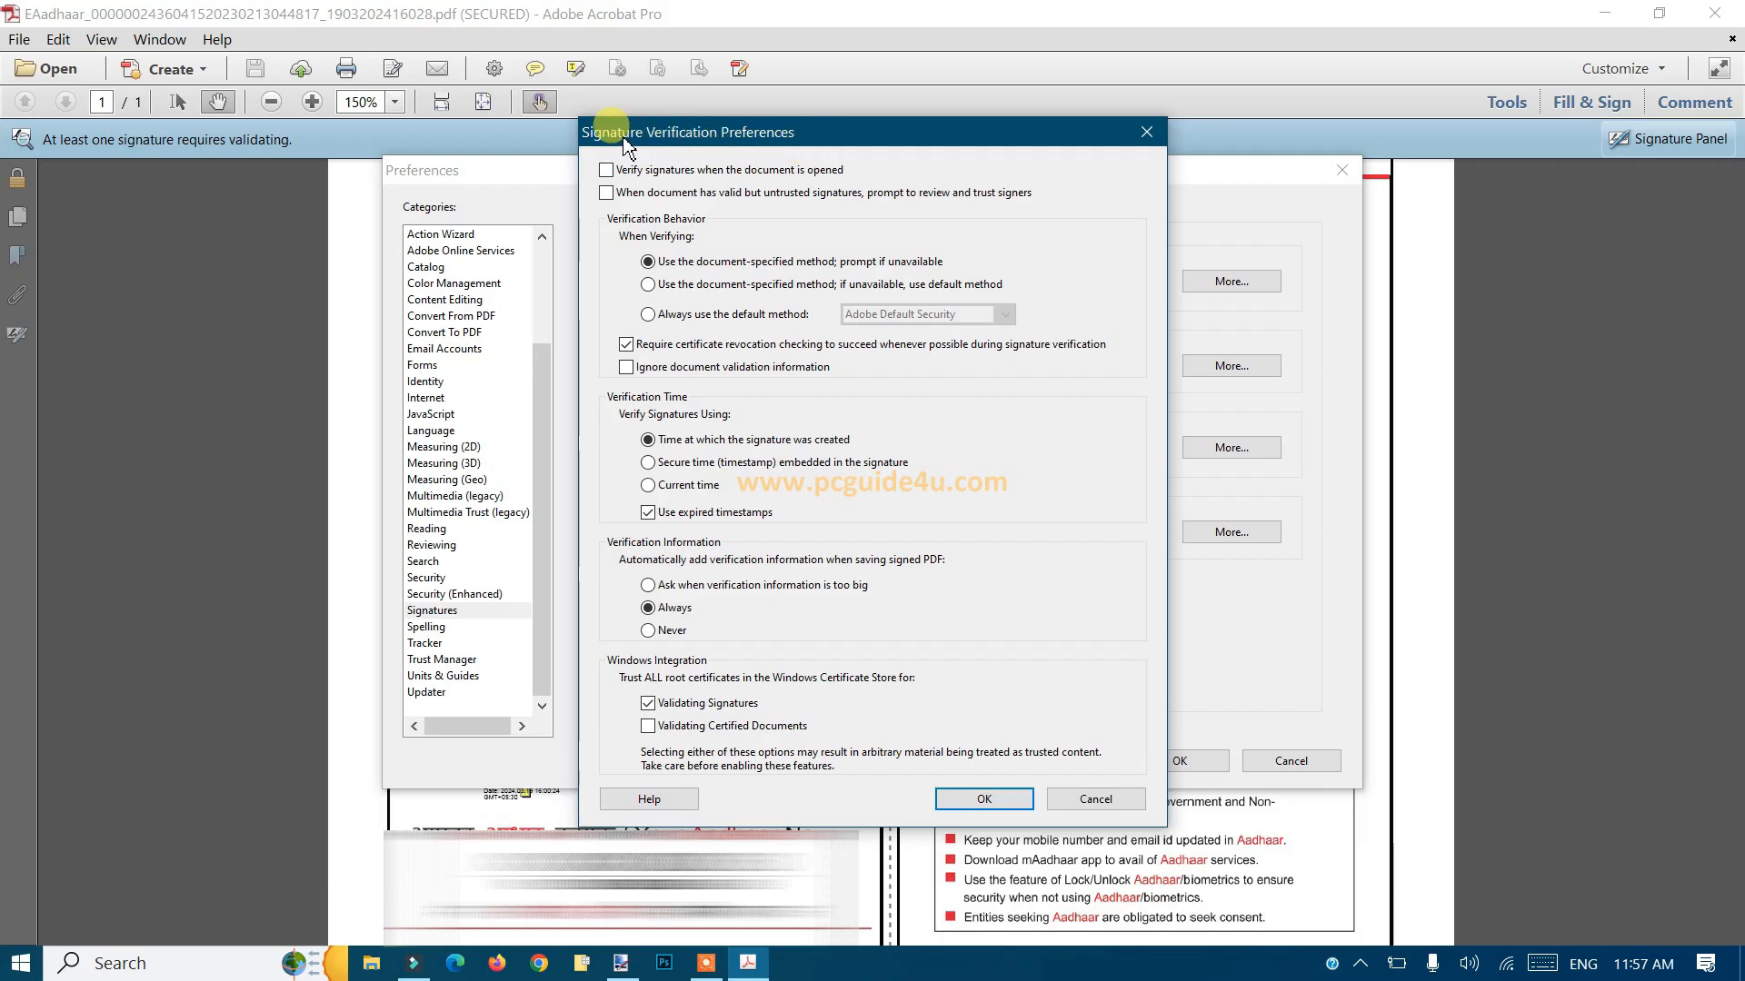
{"action": "mouse_move", "coordinate": [825, 153]}
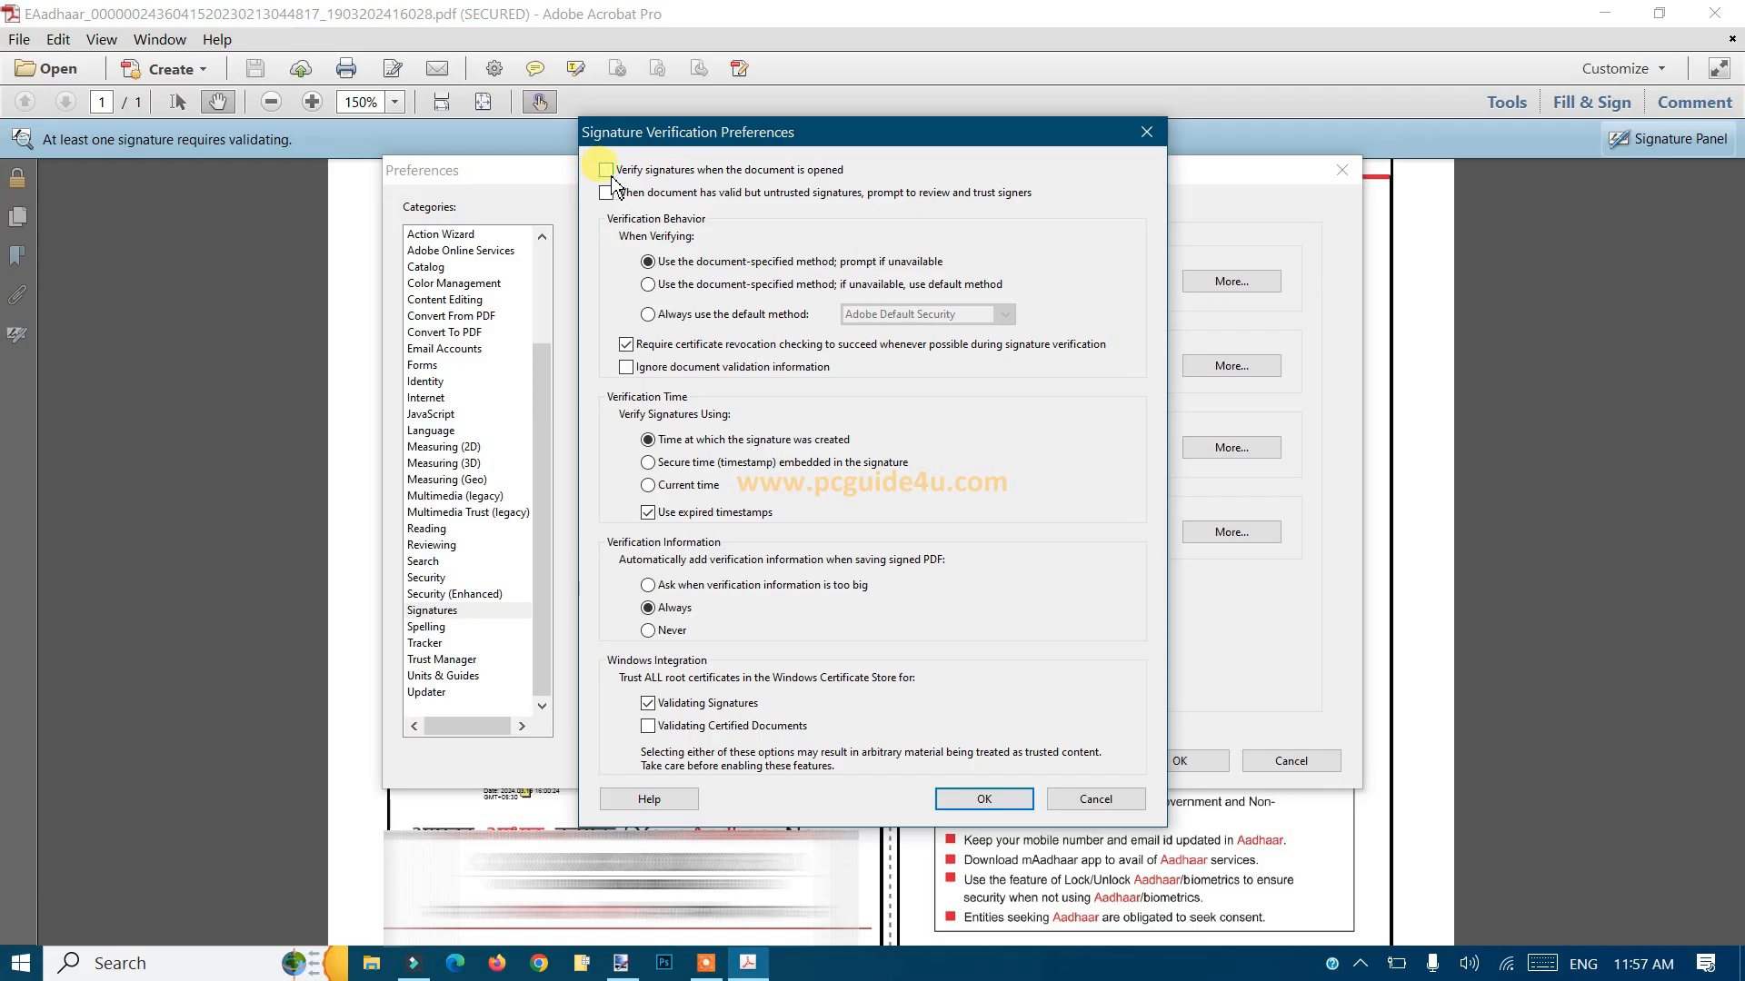
{"action": "left_click", "coordinate": [607, 169]}
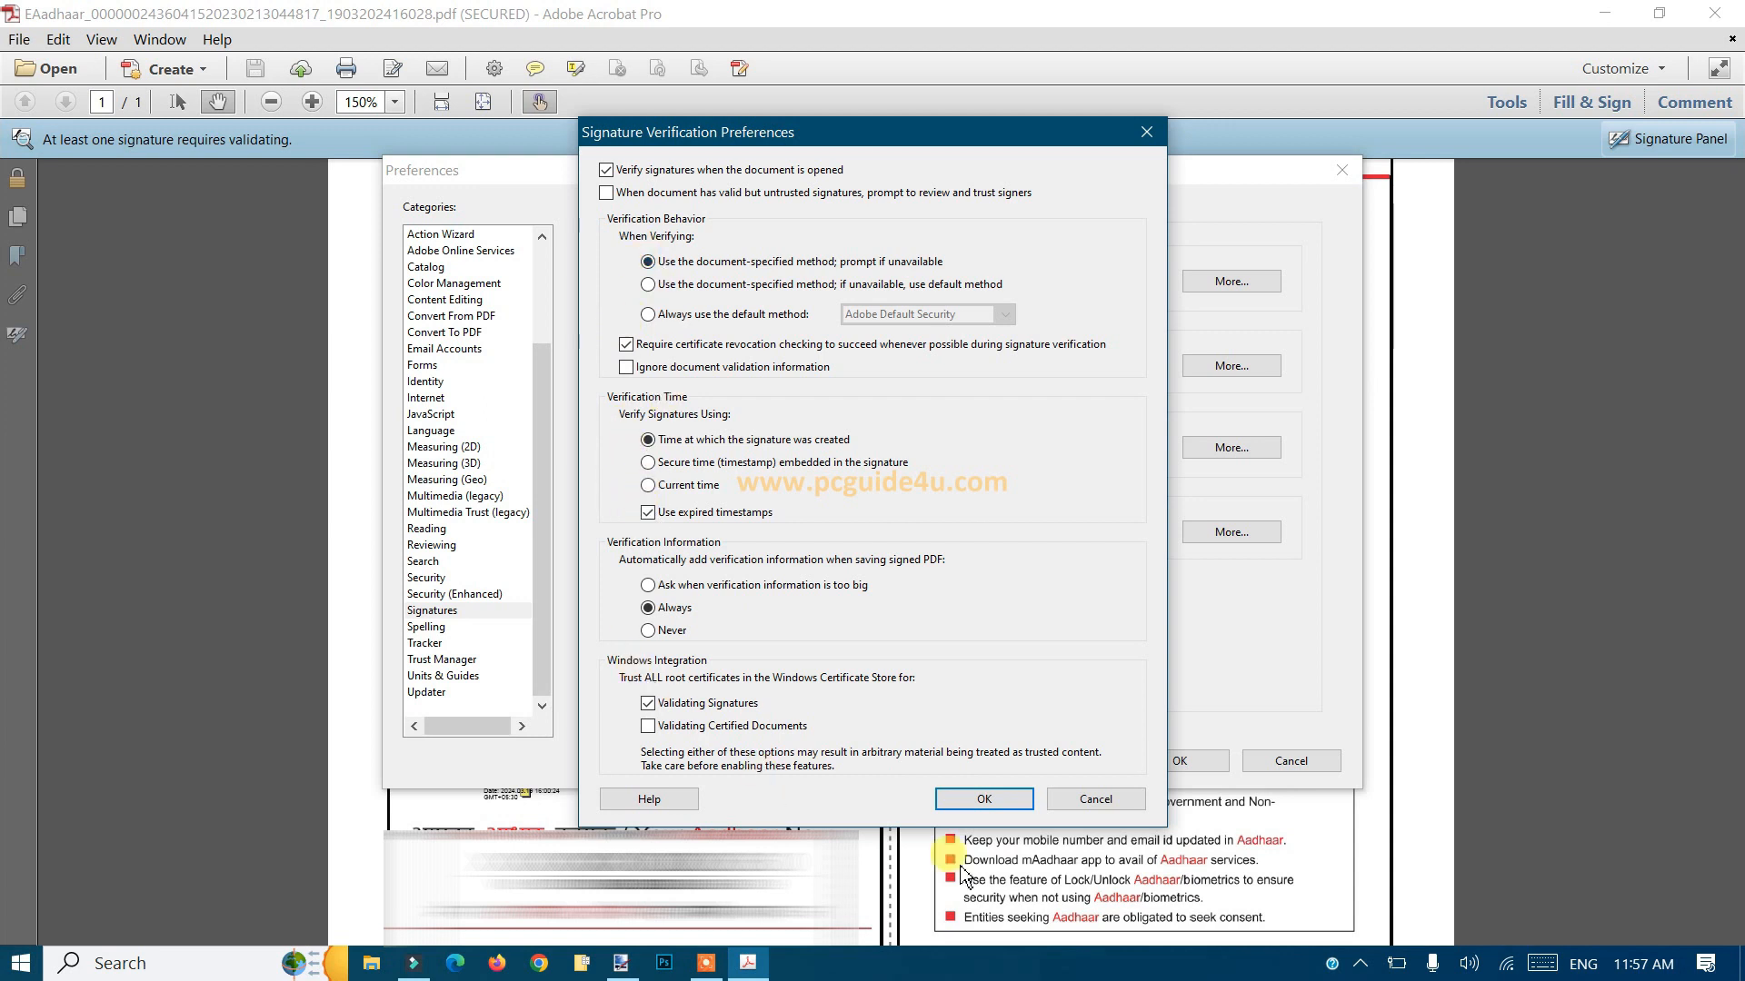
{"action": "left_click", "coordinate": [980, 800]}
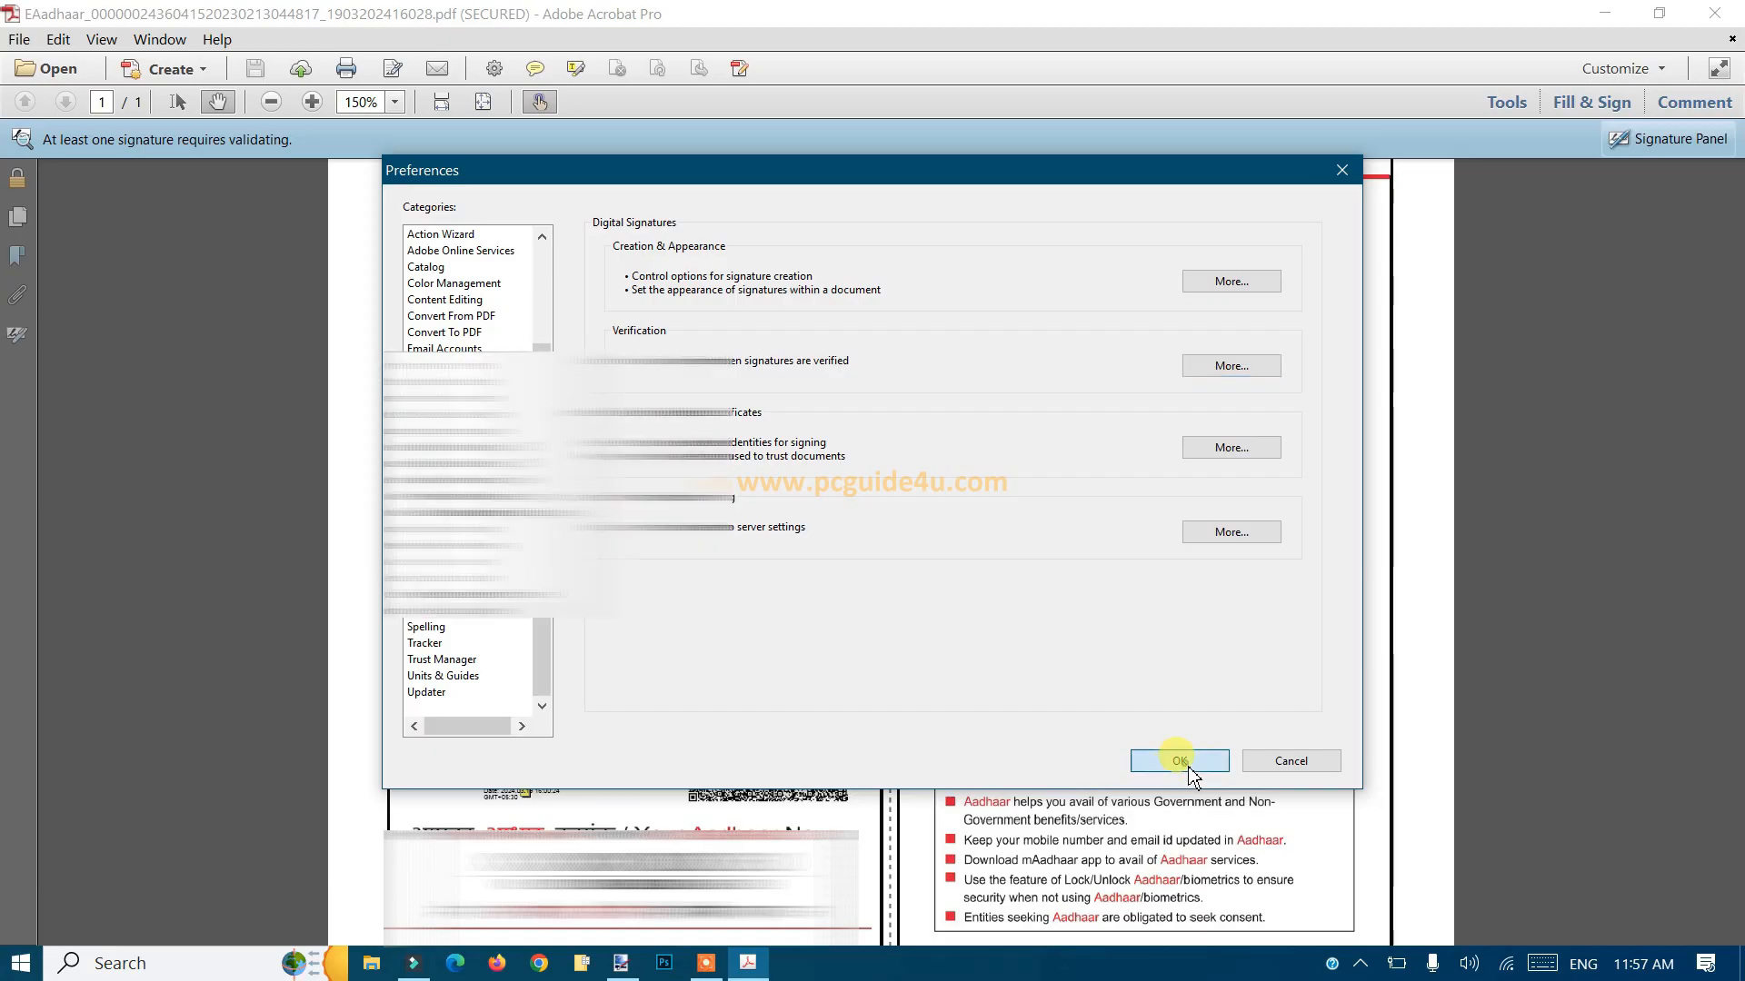
{"action": "left_click", "coordinate": [1177, 760]}
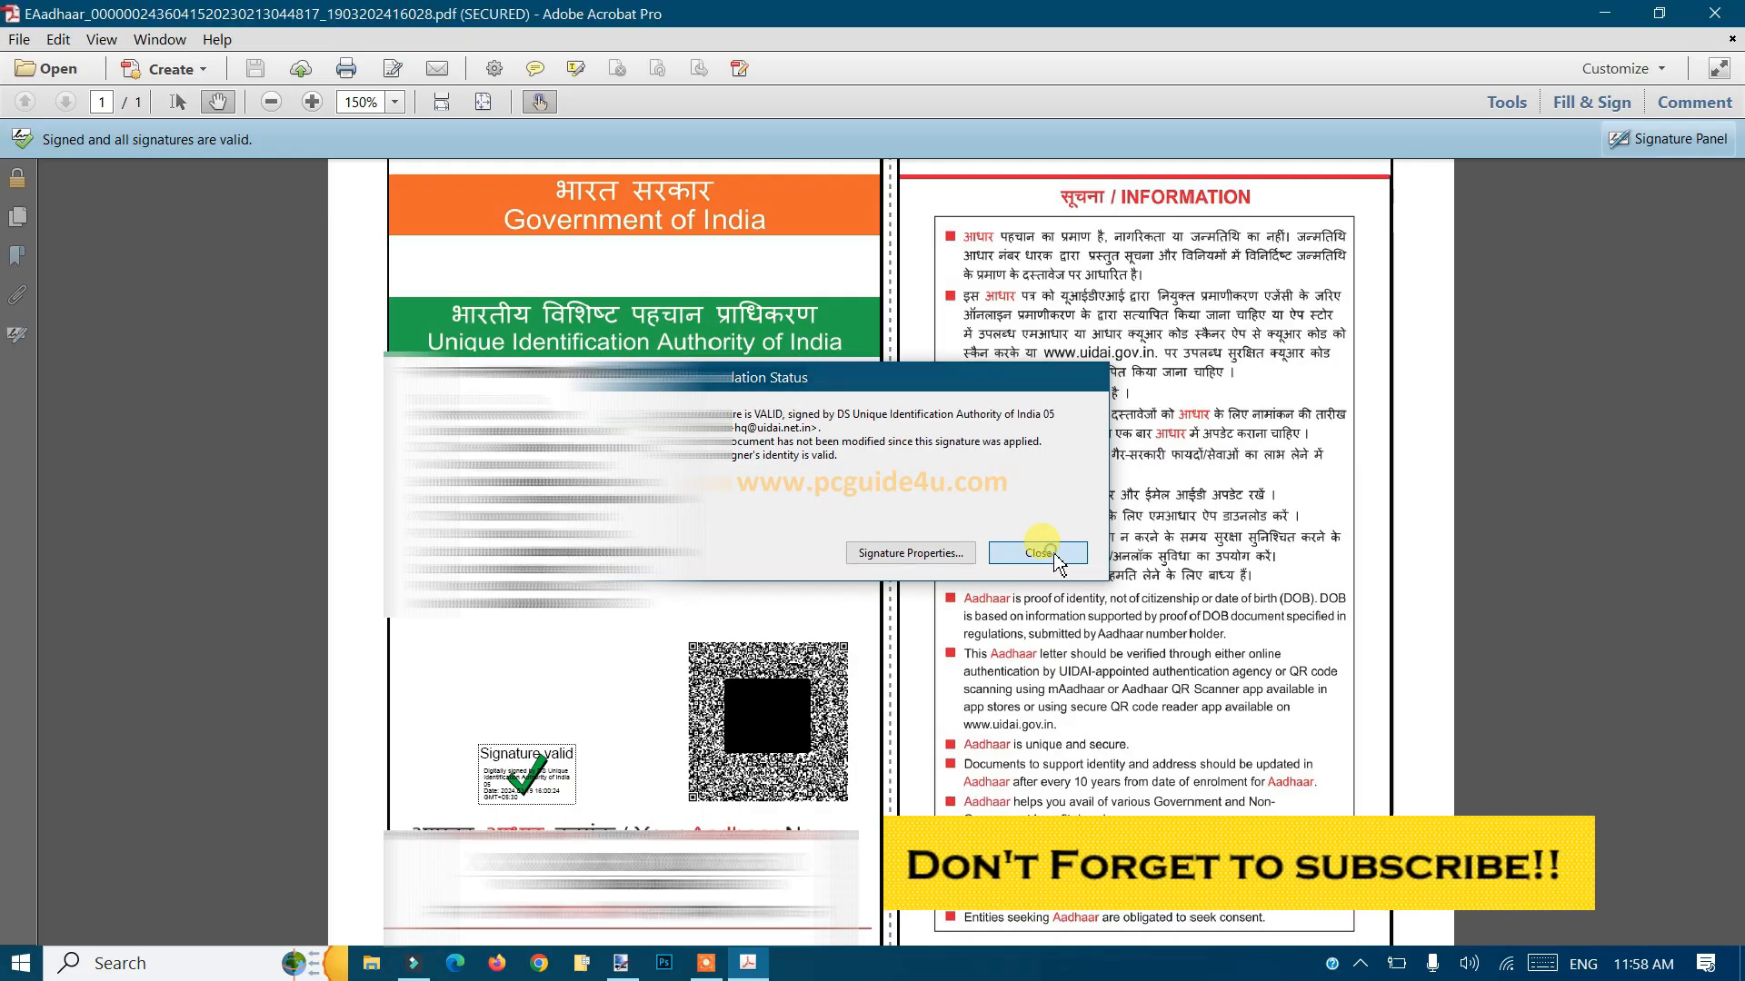
Dismiss the Signature Validation Status report and bring up the File menu to quit
{"action": "left_click", "coordinate": [1034, 552]}
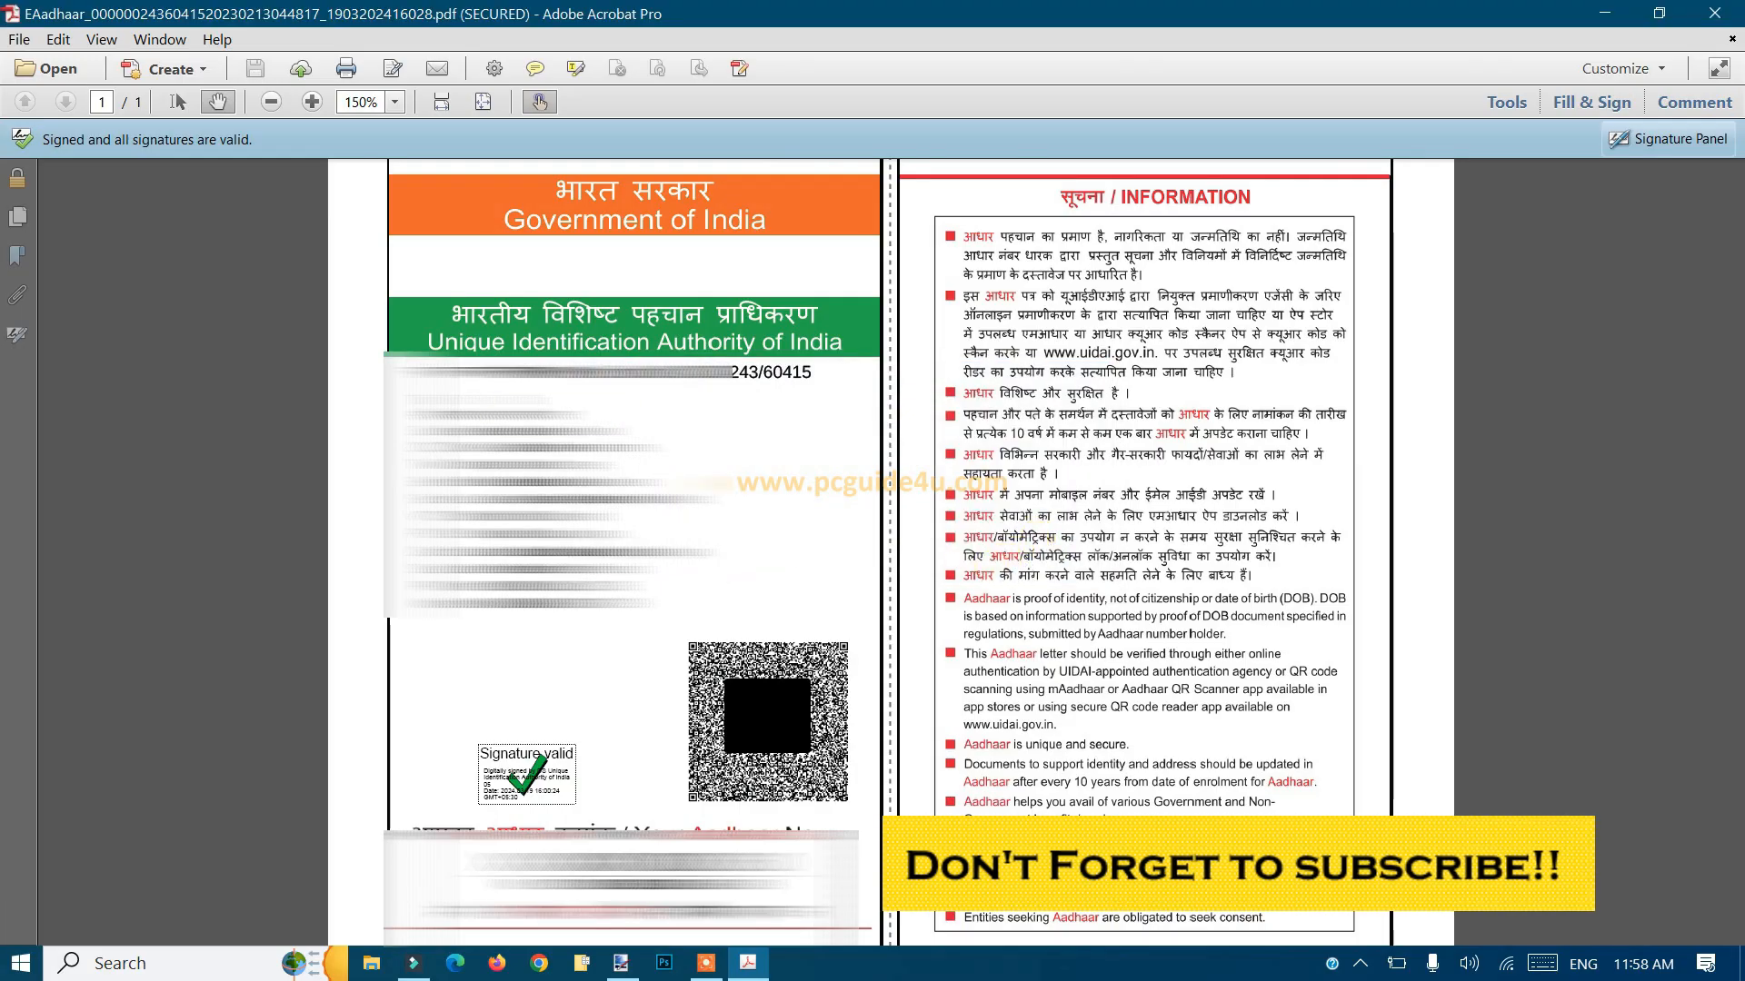
{"action": "left_click", "coordinate": [18, 38]}
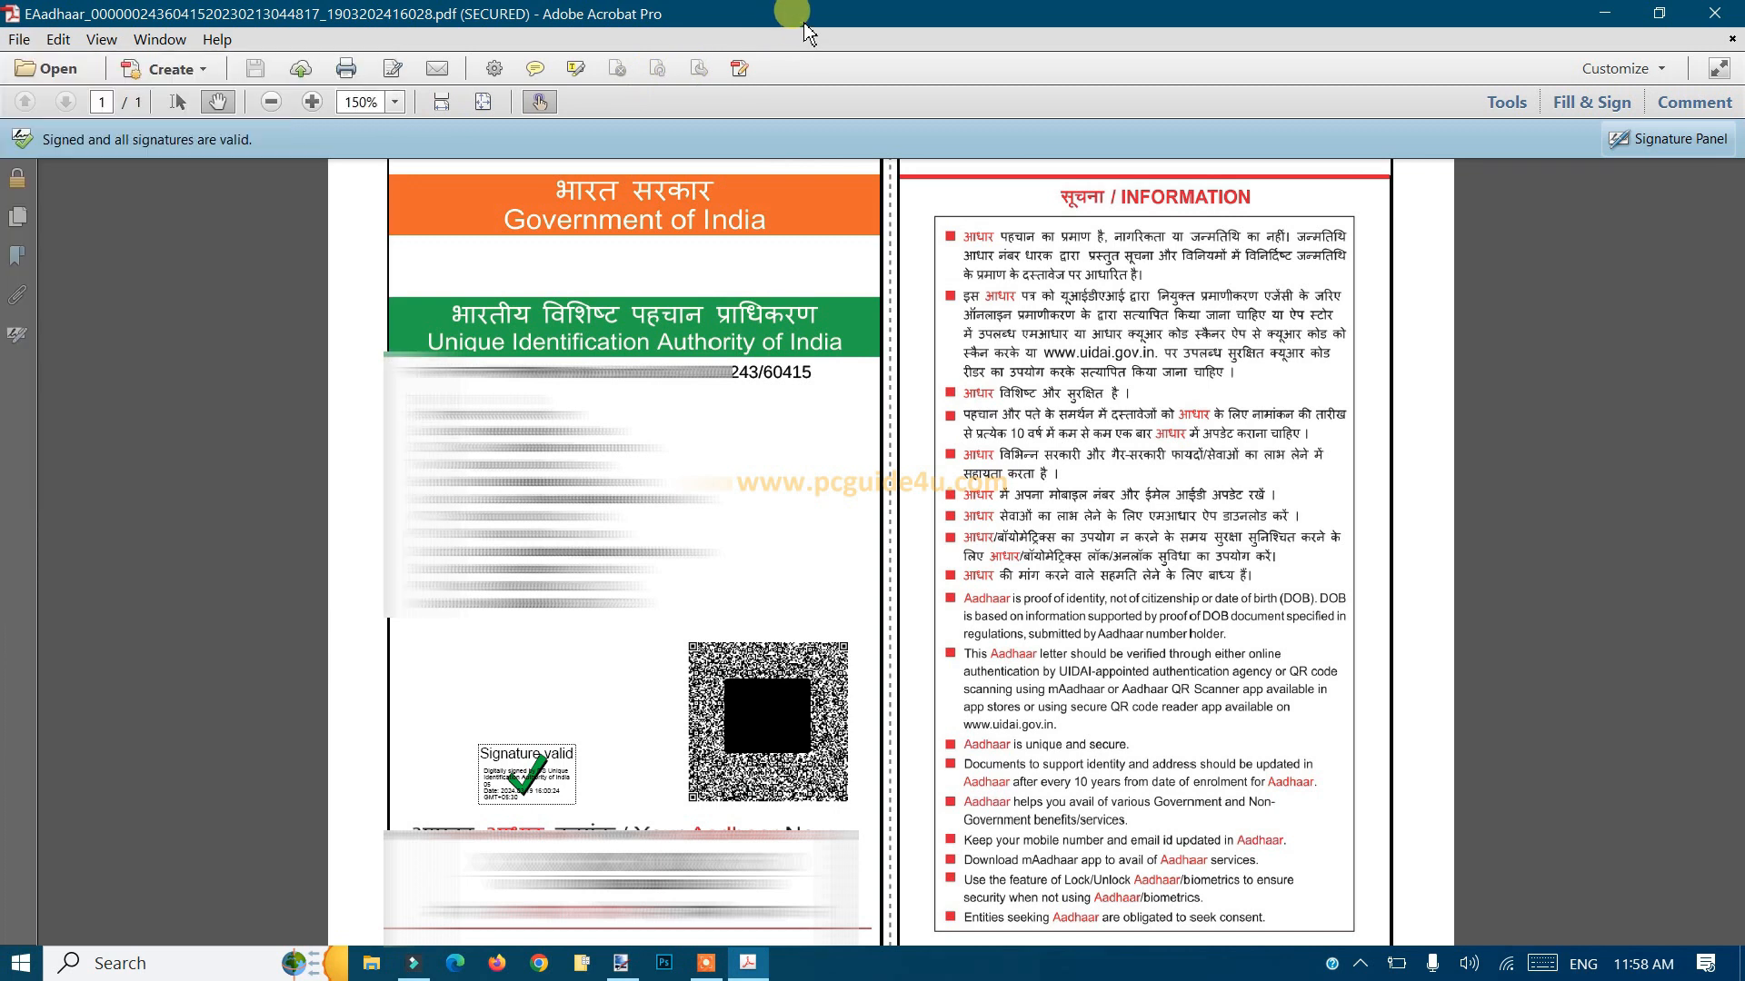
{"action": "left_click", "coordinate": [18, 38]}
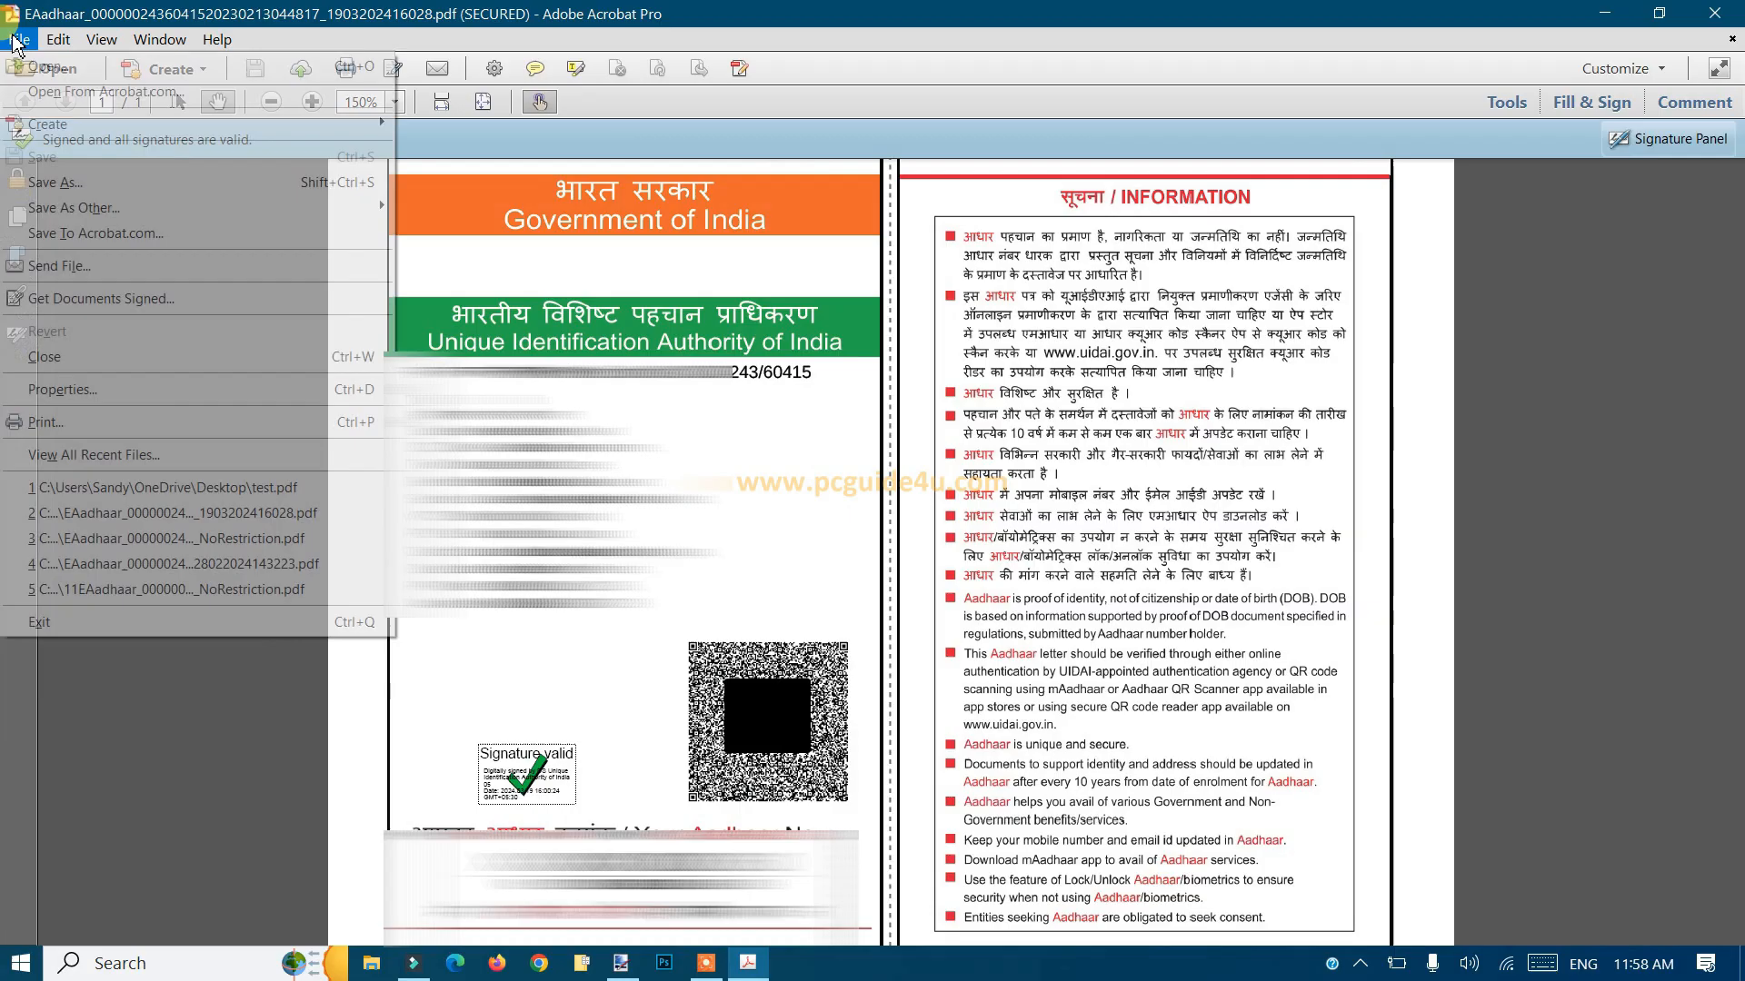
Exit Acrobat, returning to the Windows desktop
{"action": "left_click", "coordinate": [162, 418]}
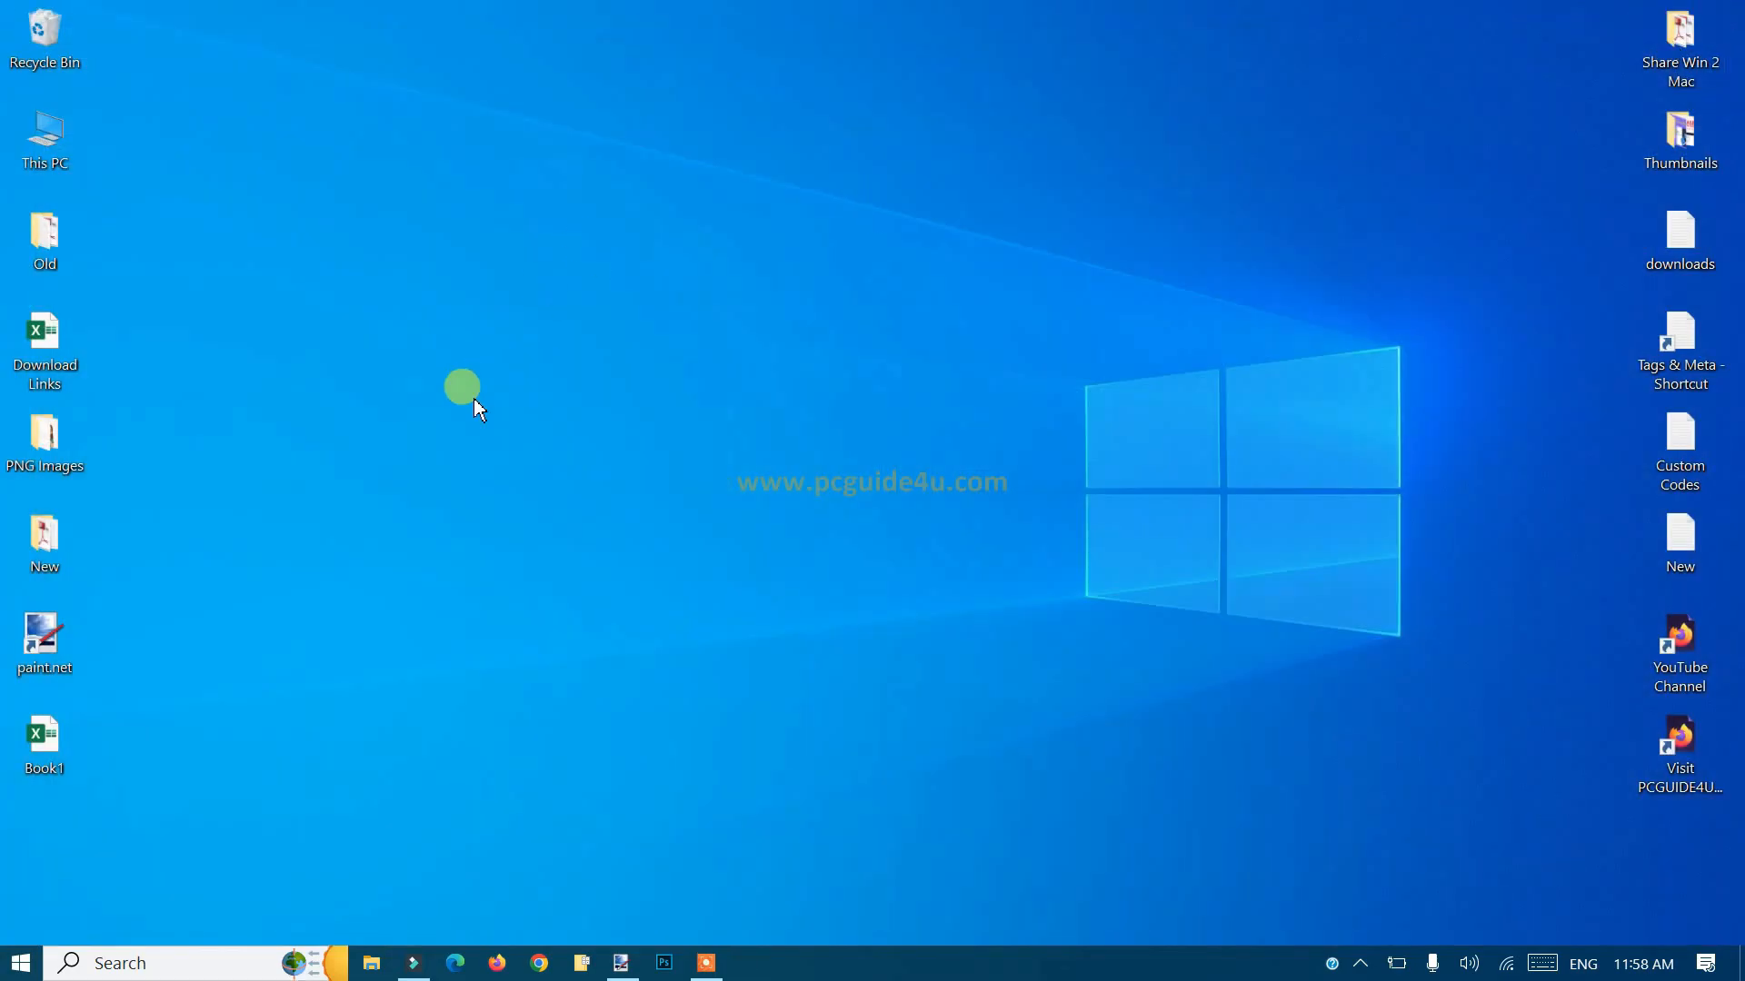
From File Explorer, open the first Aadhaar PDF in the Share Win 2 Mac folder
{"action": "left_click", "coordinate": [371, 963]}
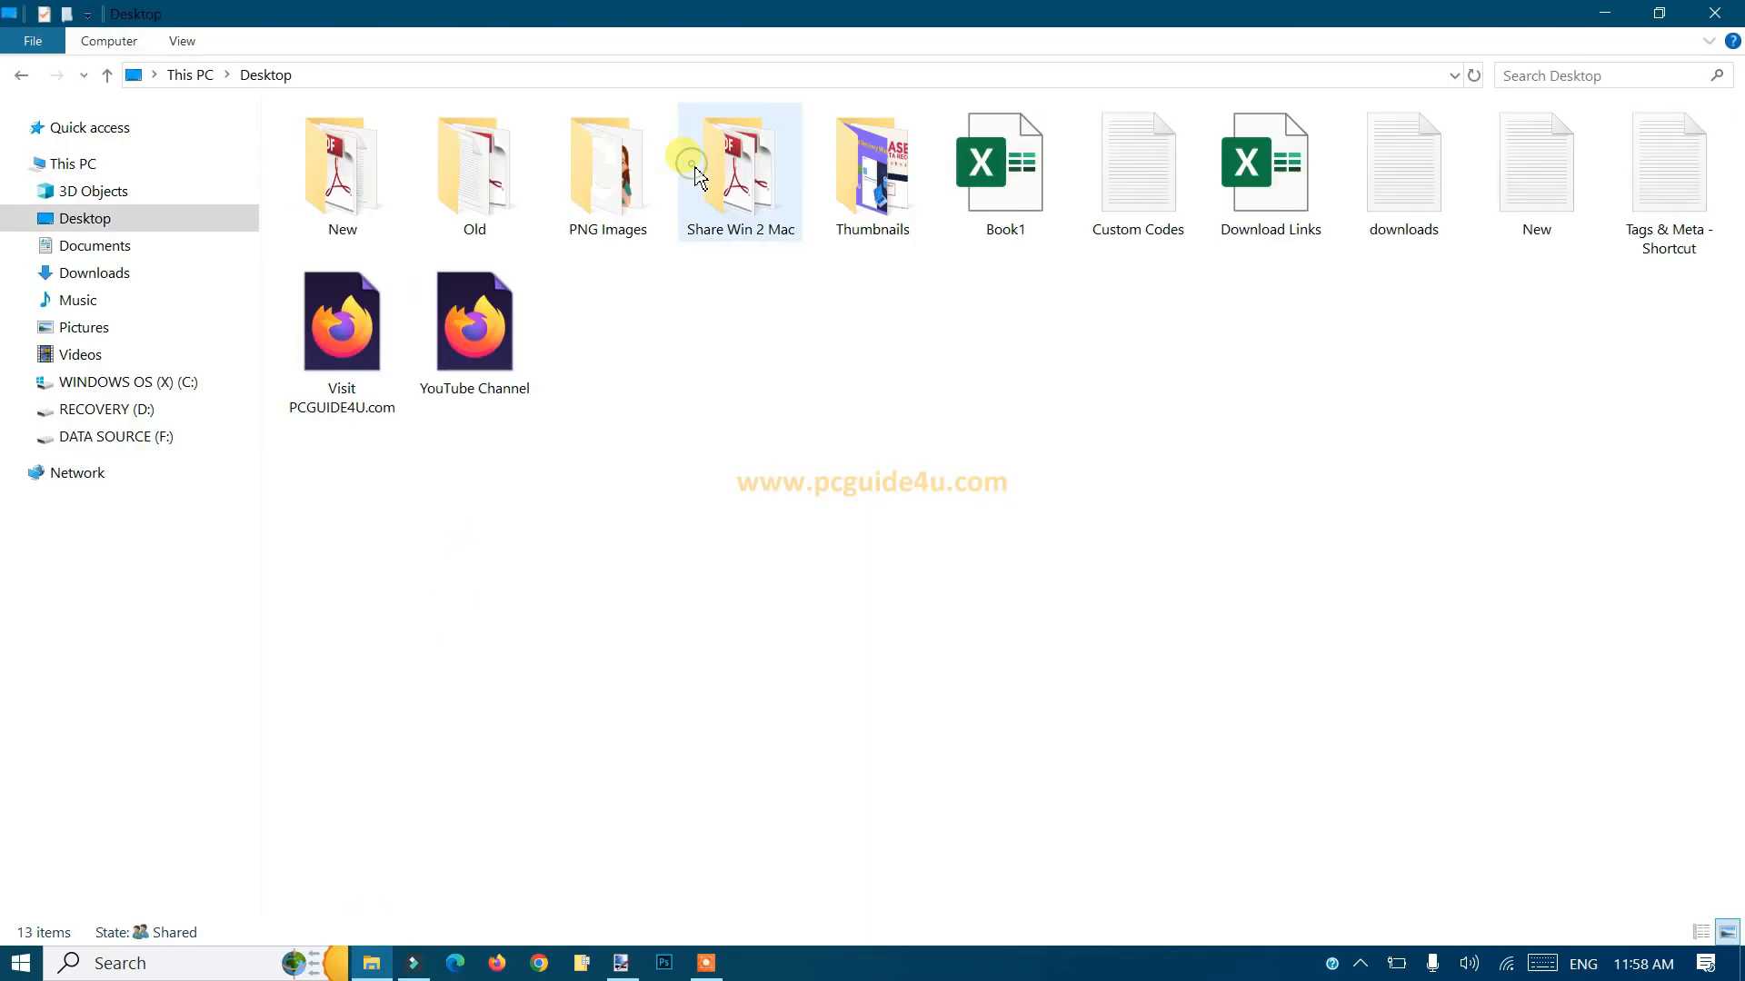
{"action": "double_click", "coordinate": [738, 165]}
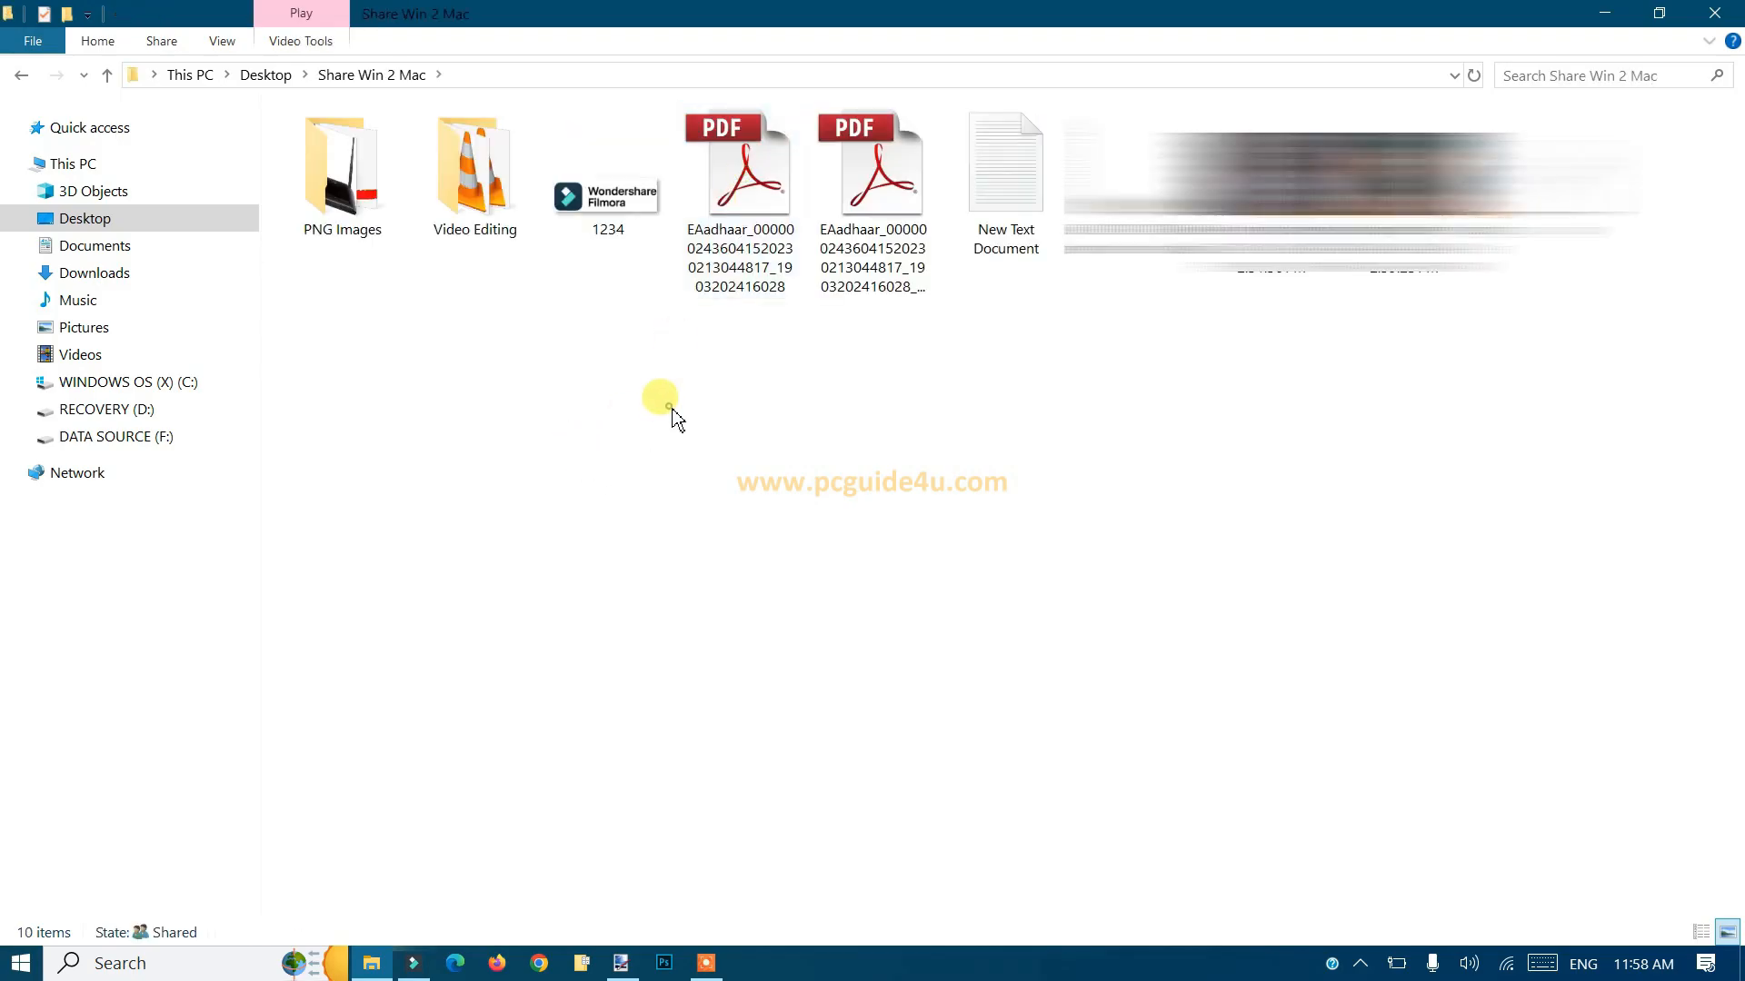
{"action": "left_click", "coordinate": [739, 168]}
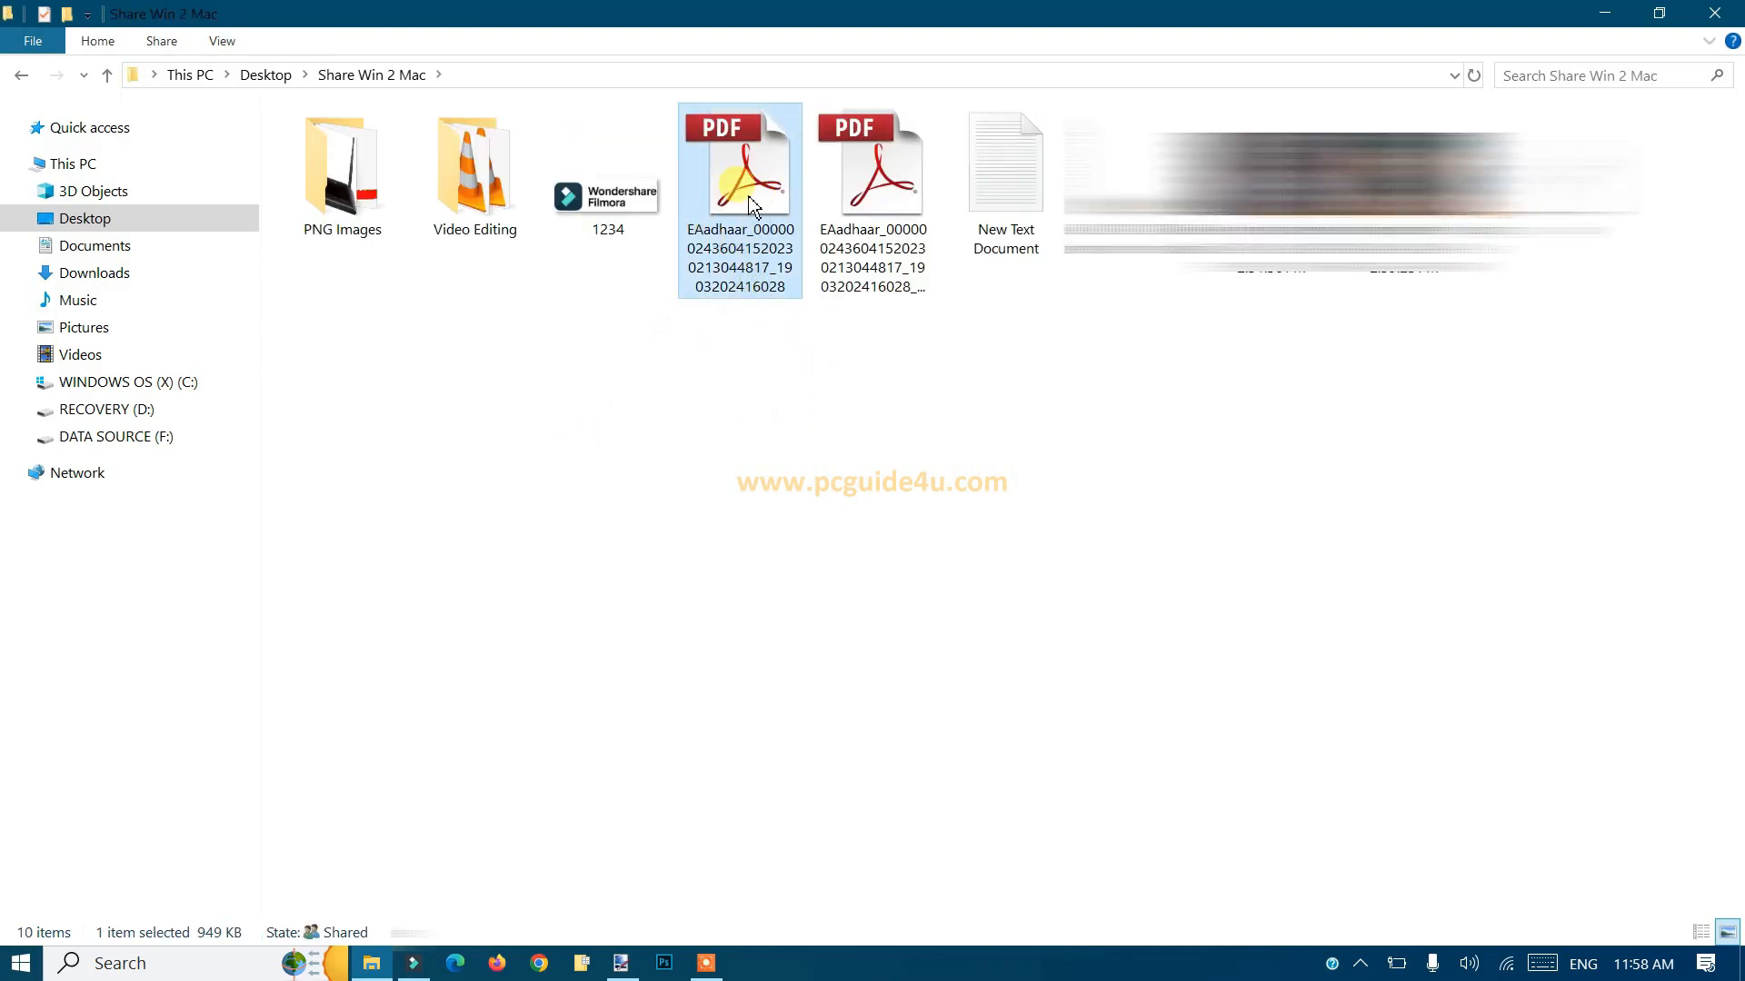
{"action": "double_click", "coordinate": [737, 167]}
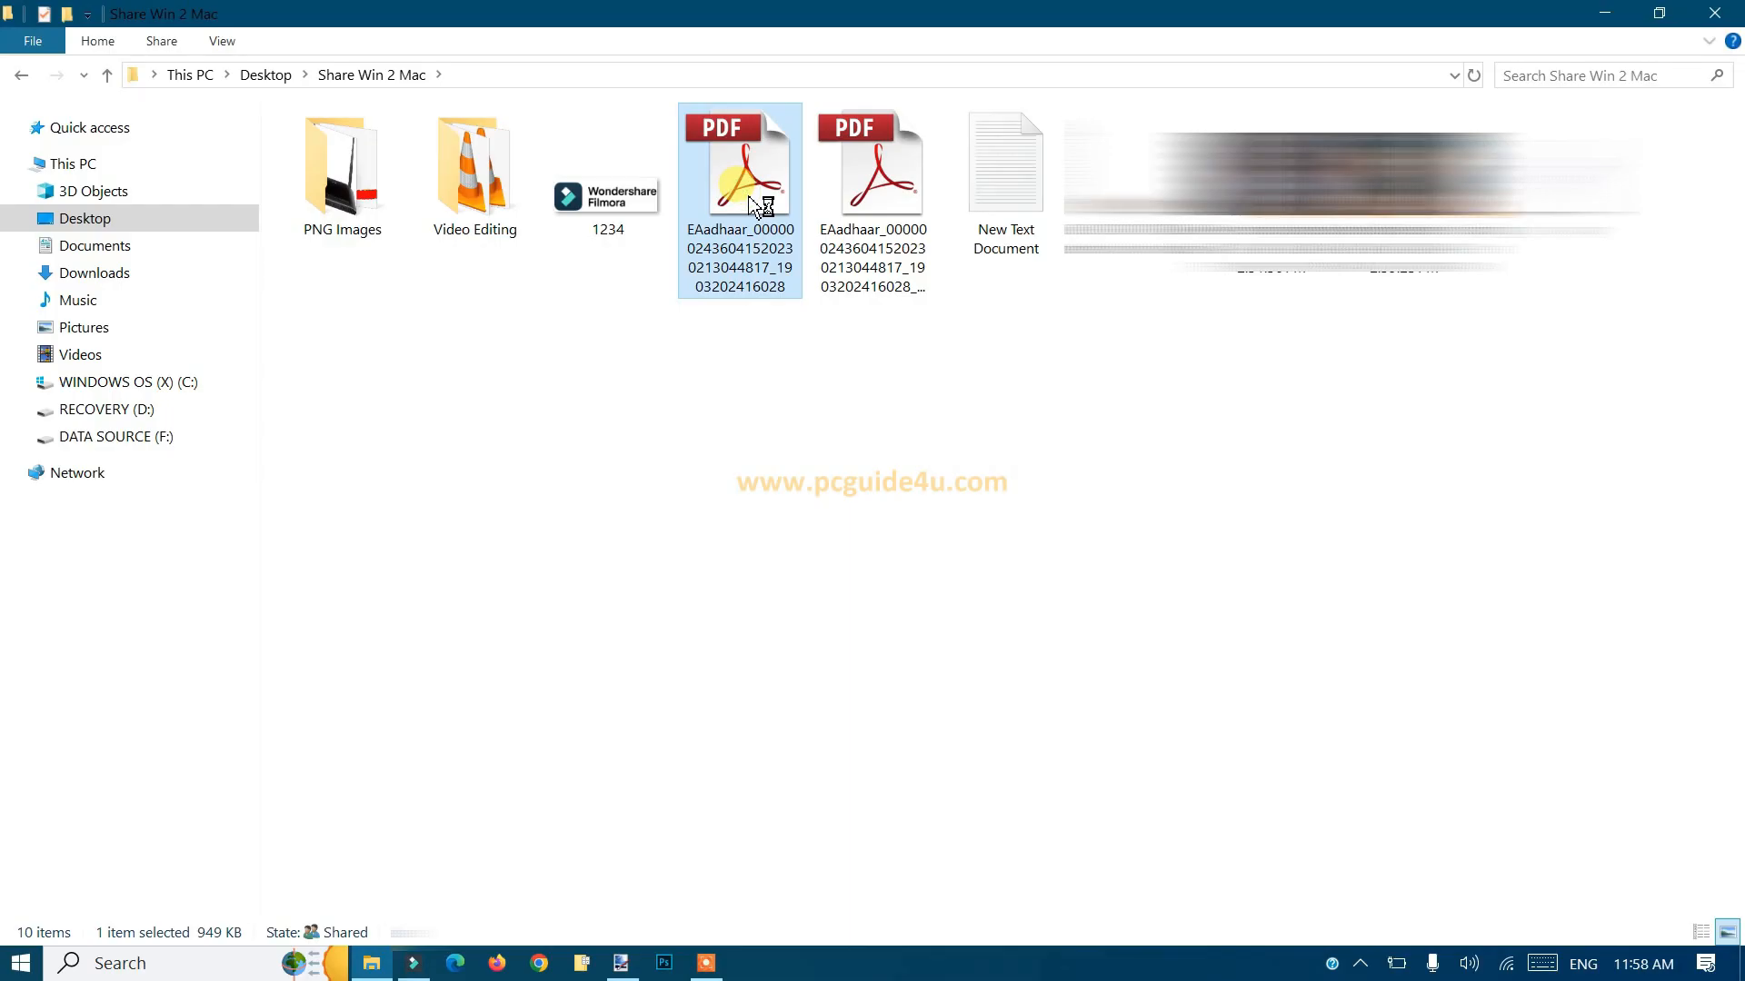
{"action": "double_click", "coordinate": [740, 167]}
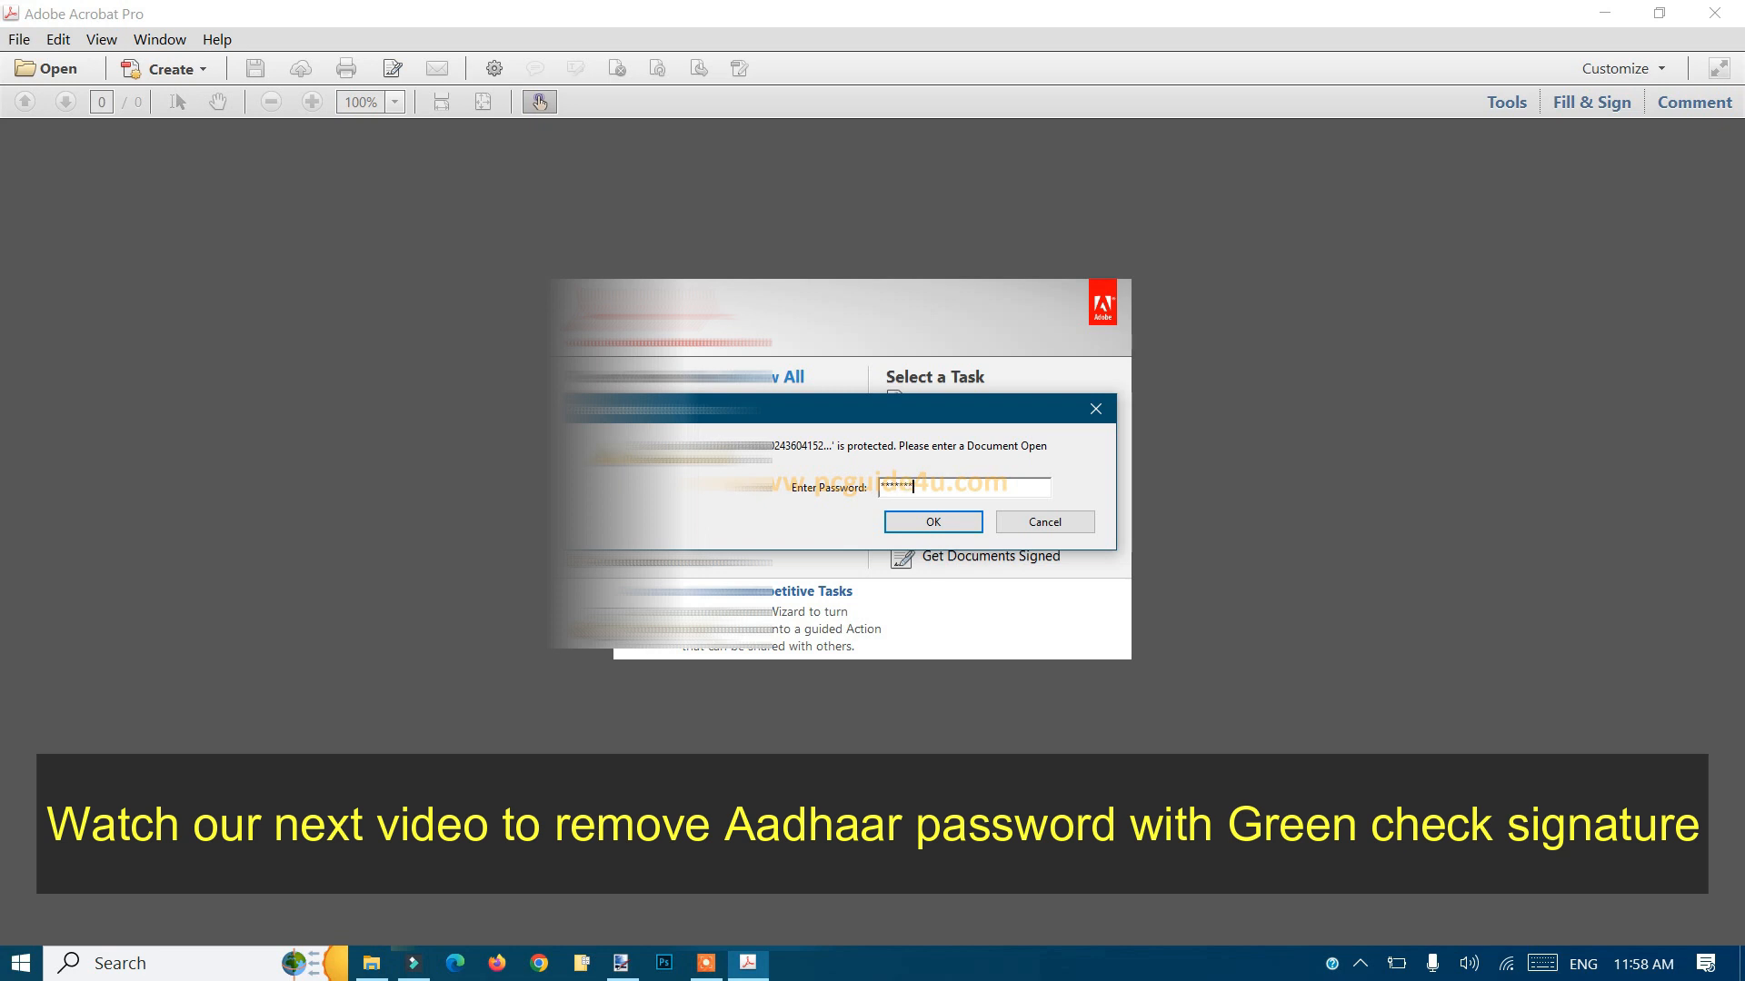
Submit the document password and scroll to the green-check 'Signature valid' stamp
{"action": "left_click", "coordinate": [931, 521]}
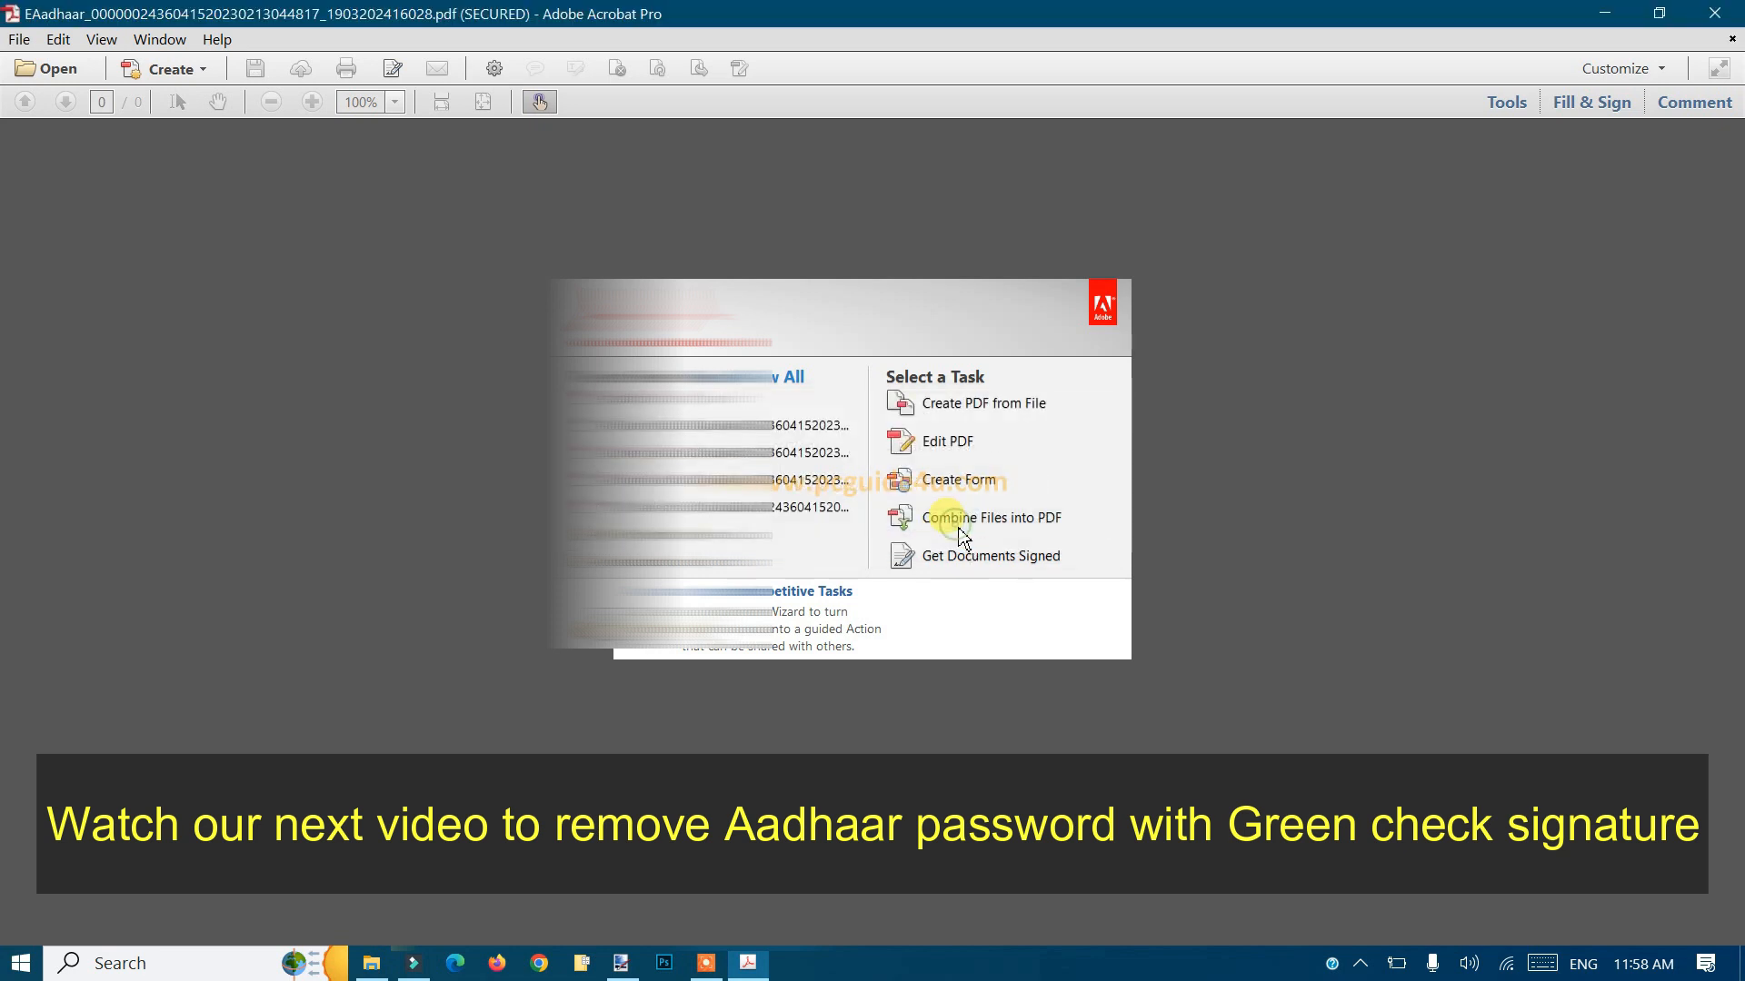
{"action": "left_click", "coordinate": [988, 518]}
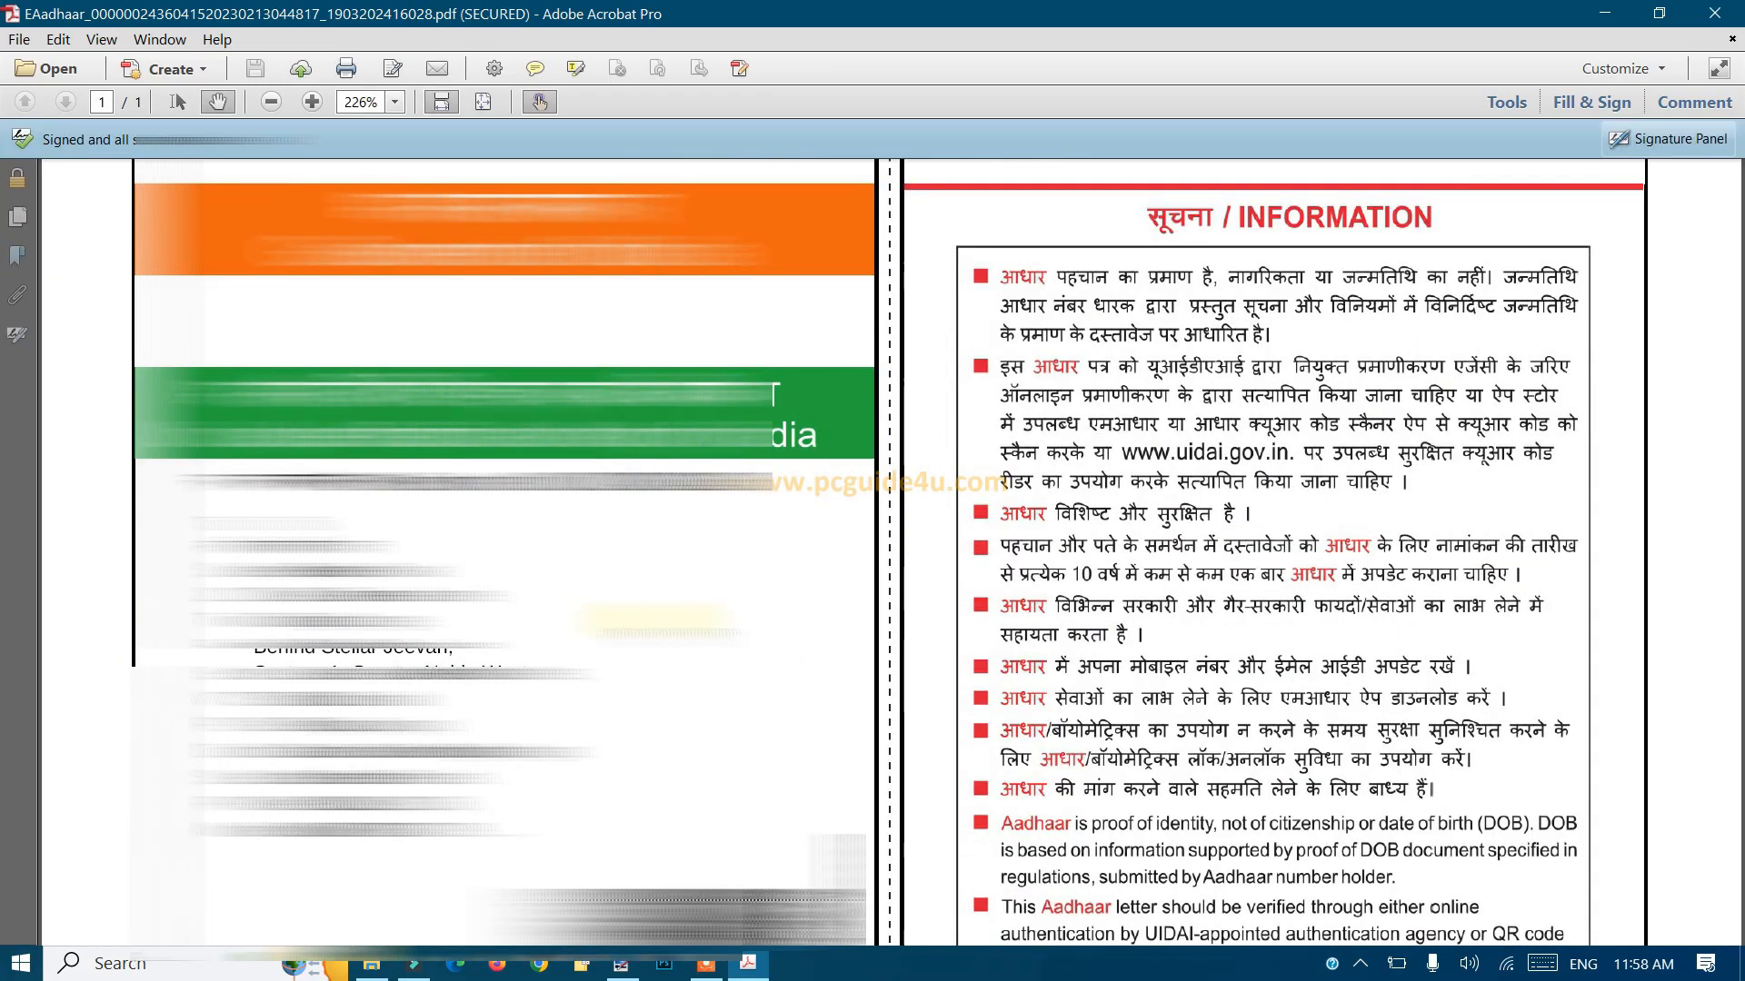
{"action": "scroll", "scroll_direction": "down", "scroll_amount": 3}
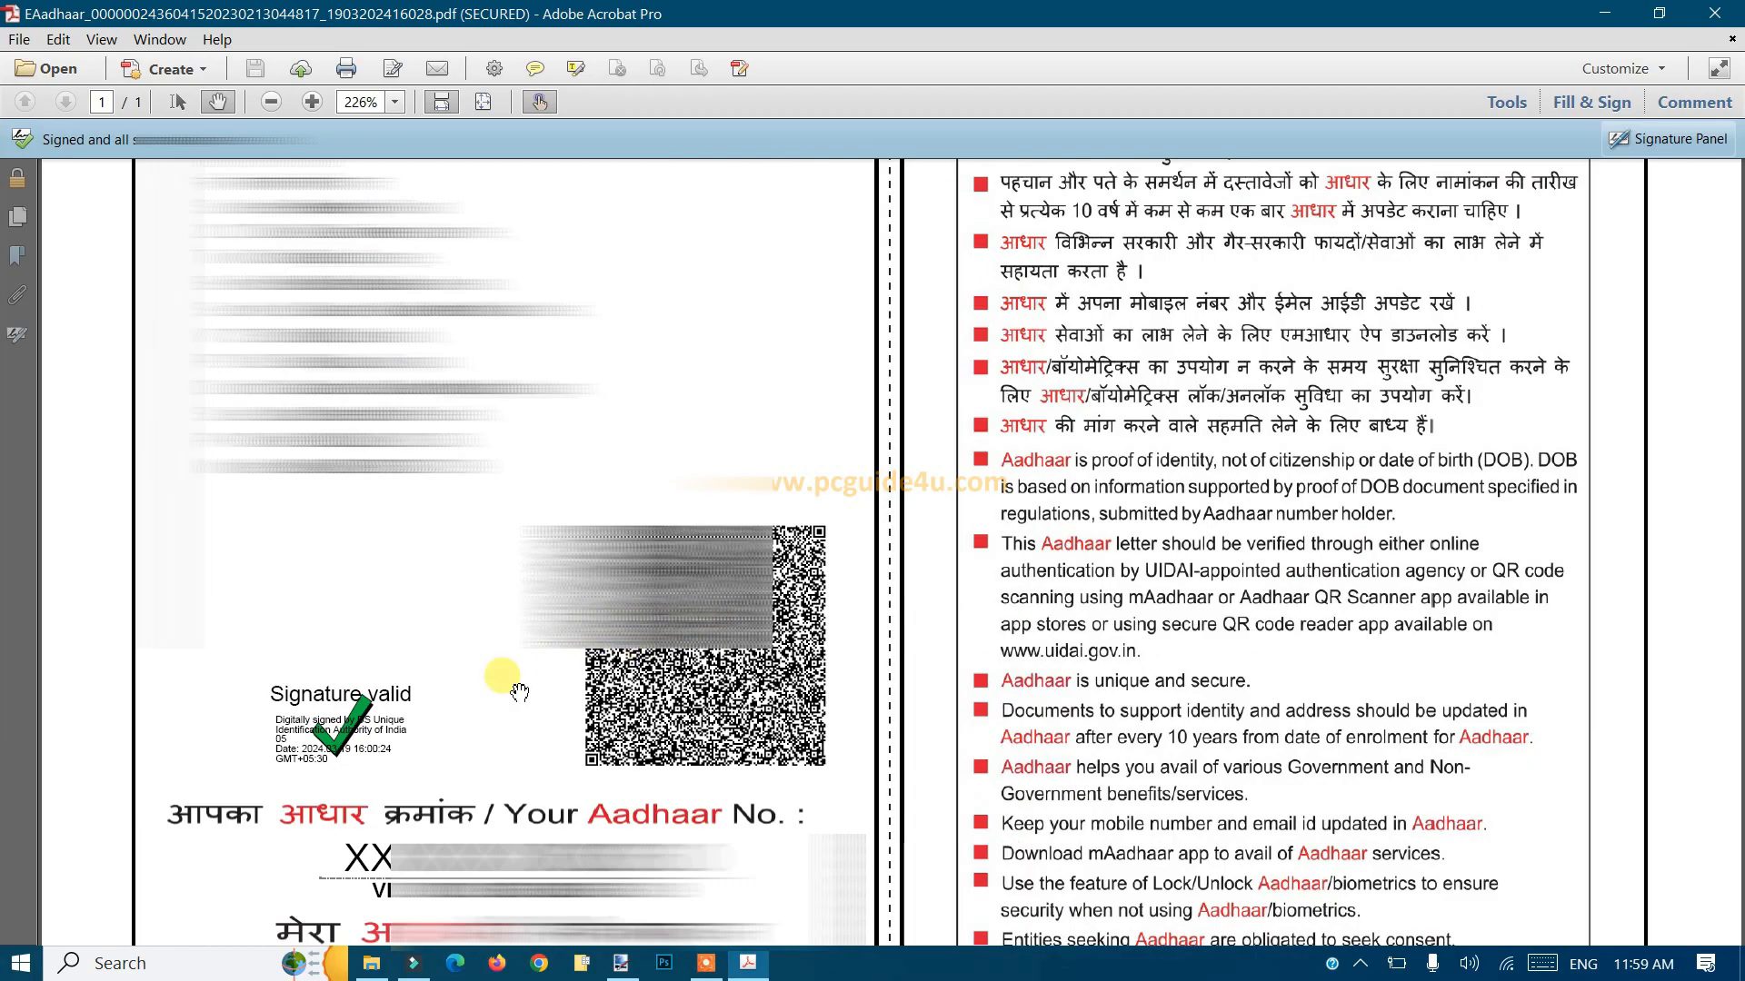
{"action": "mouse_move", "coordinate": [443, 765]}
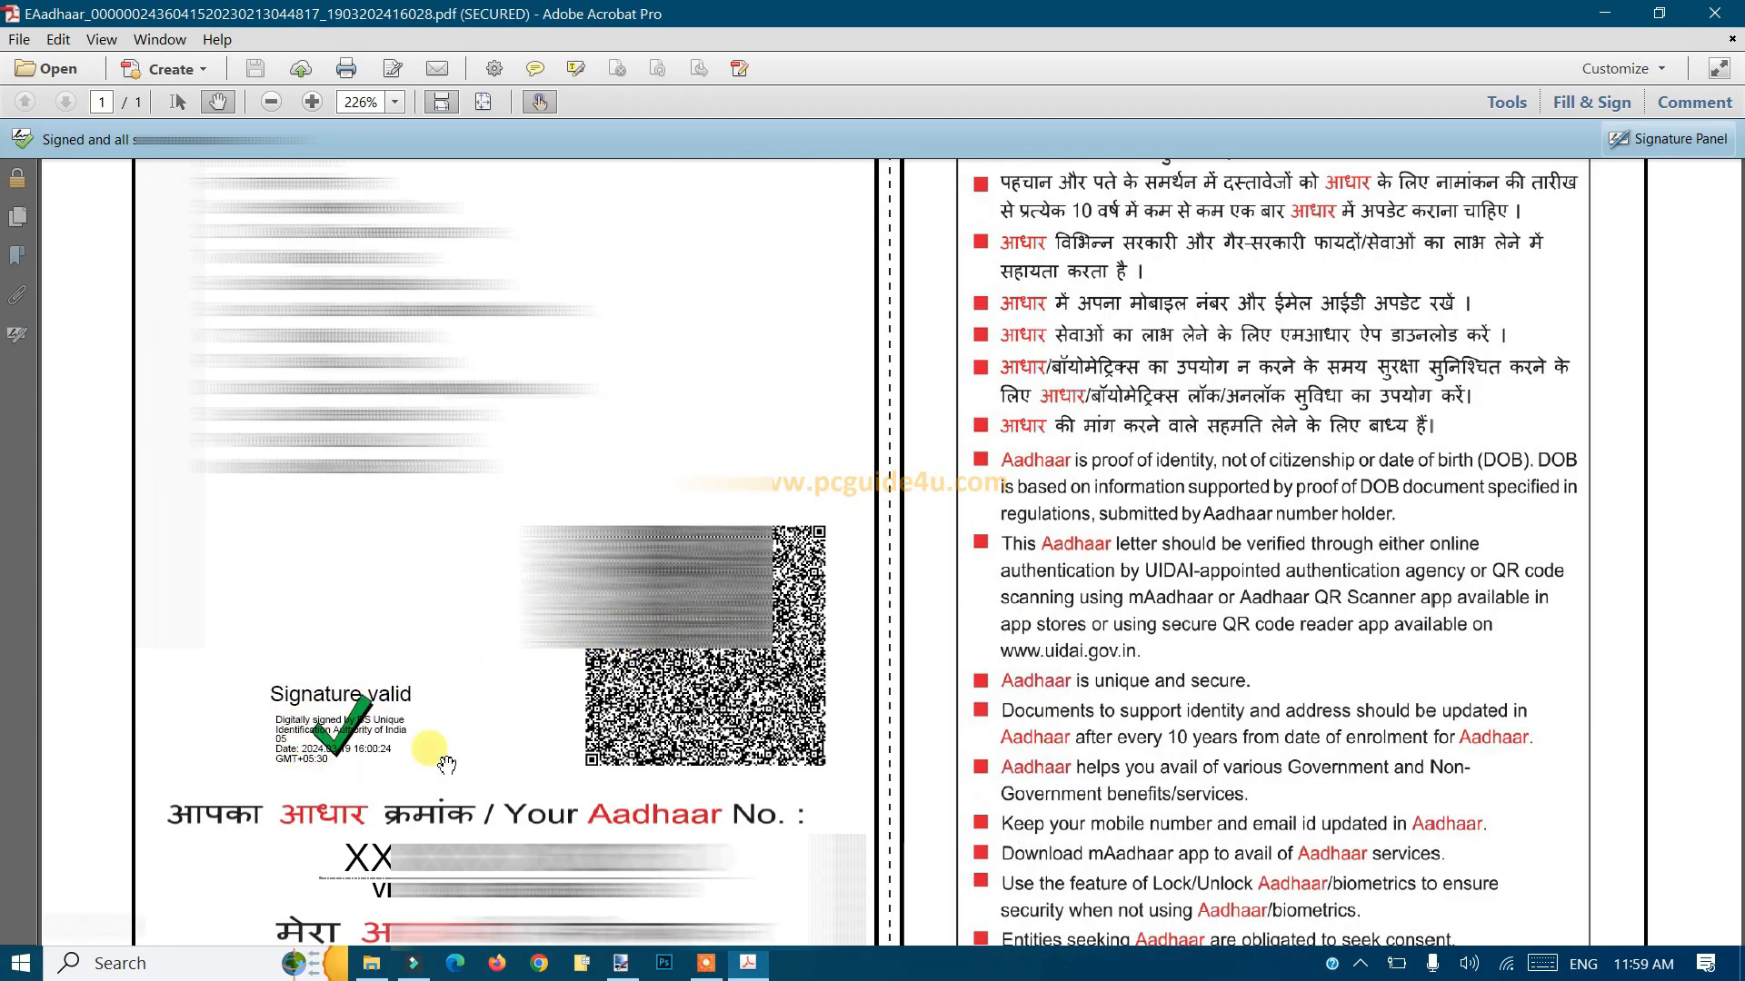